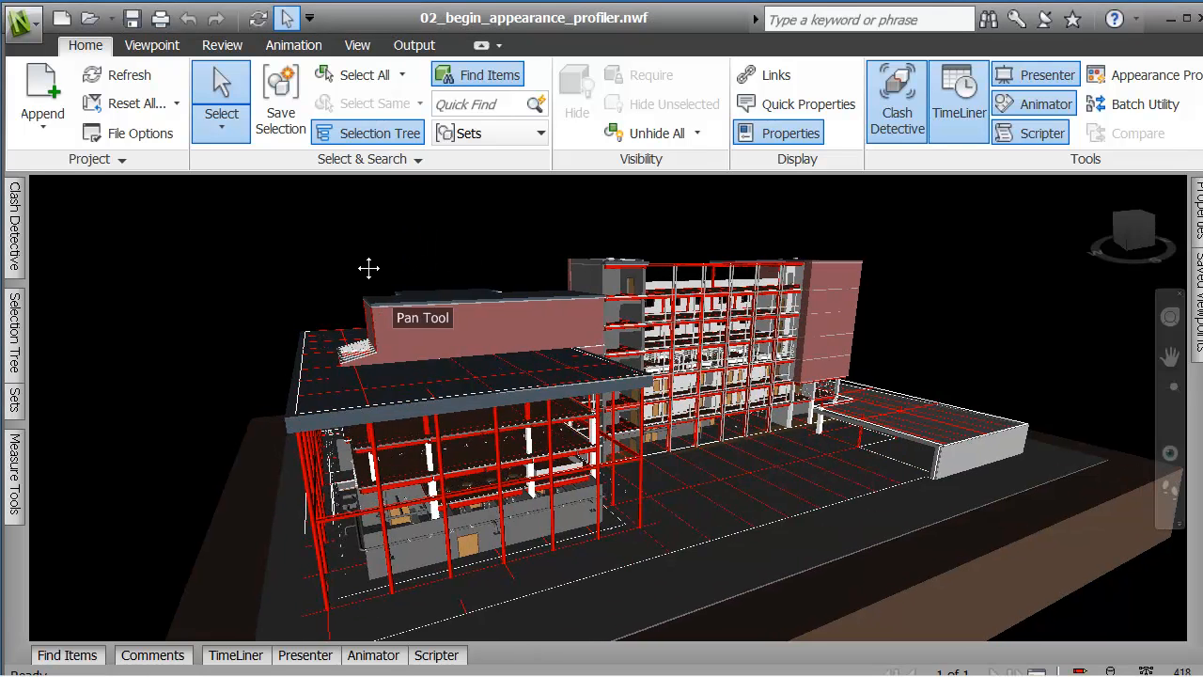
Pan the building model and show the Sets window listing columns, walls and floor slabs.
drag(367, 267, 237, 271)
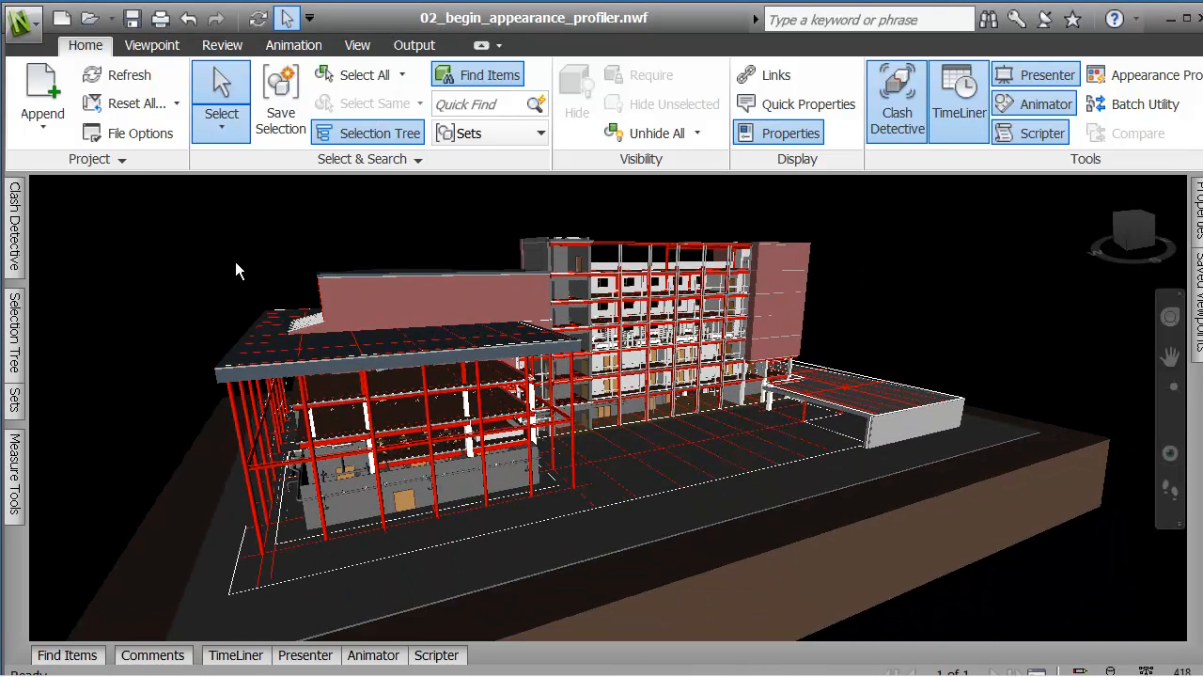
mouse_move(131, 402)
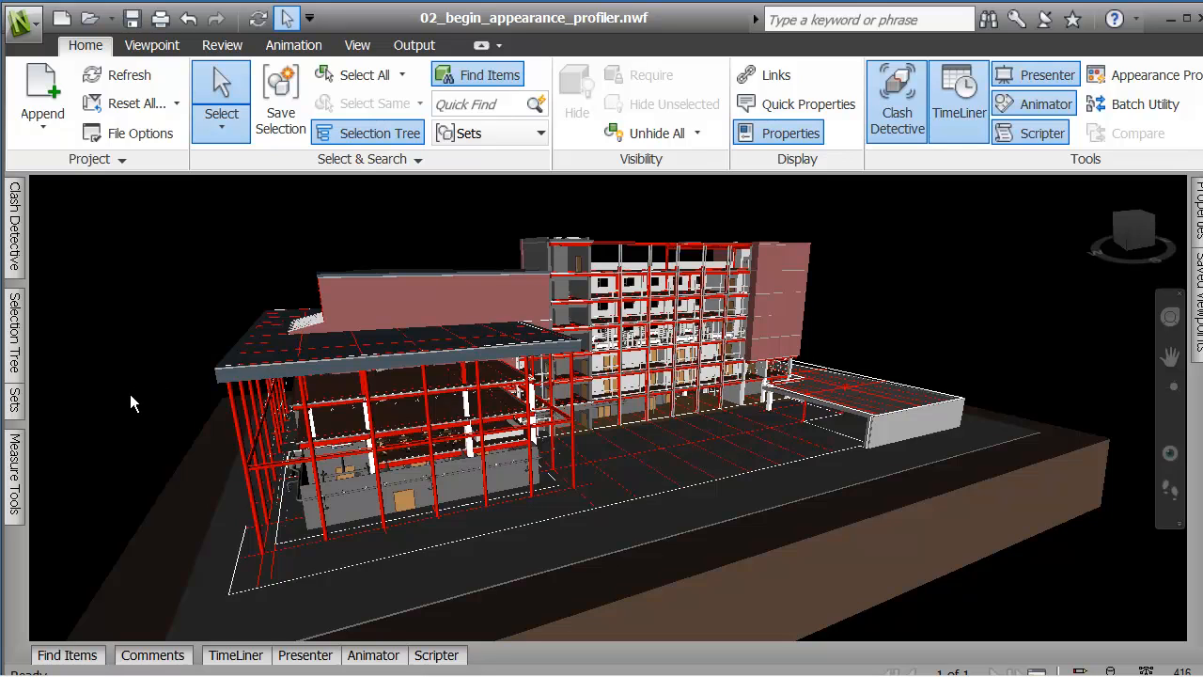
click(13, 417)
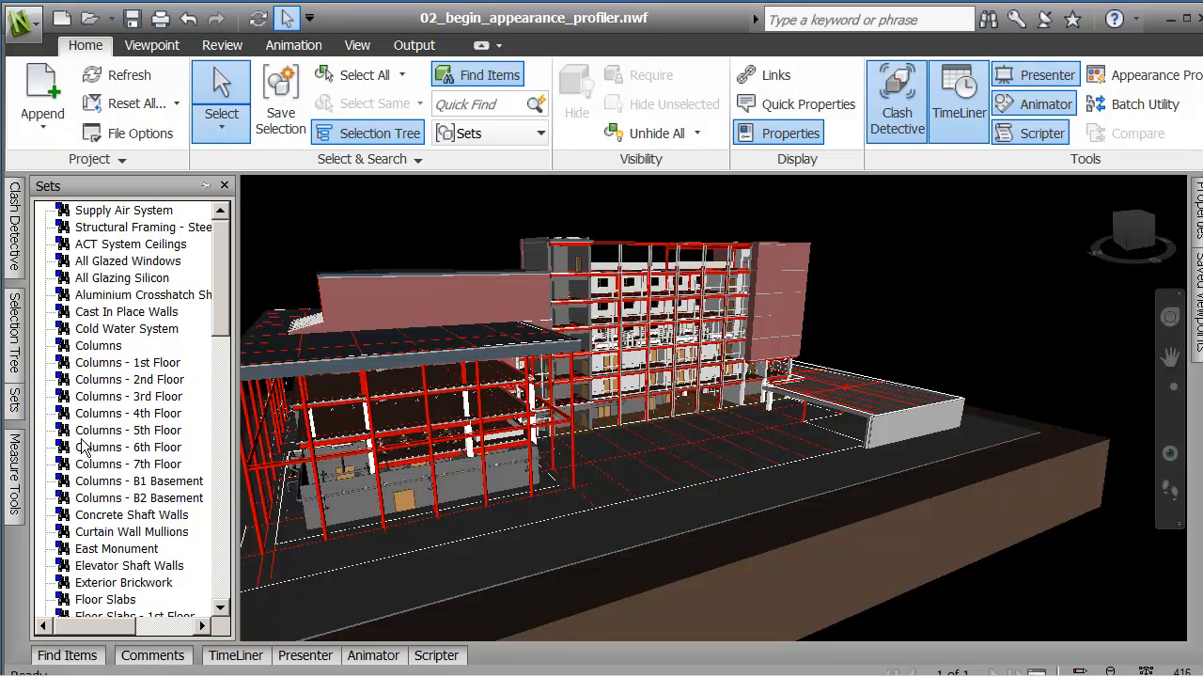
mouse_move(233, 282)
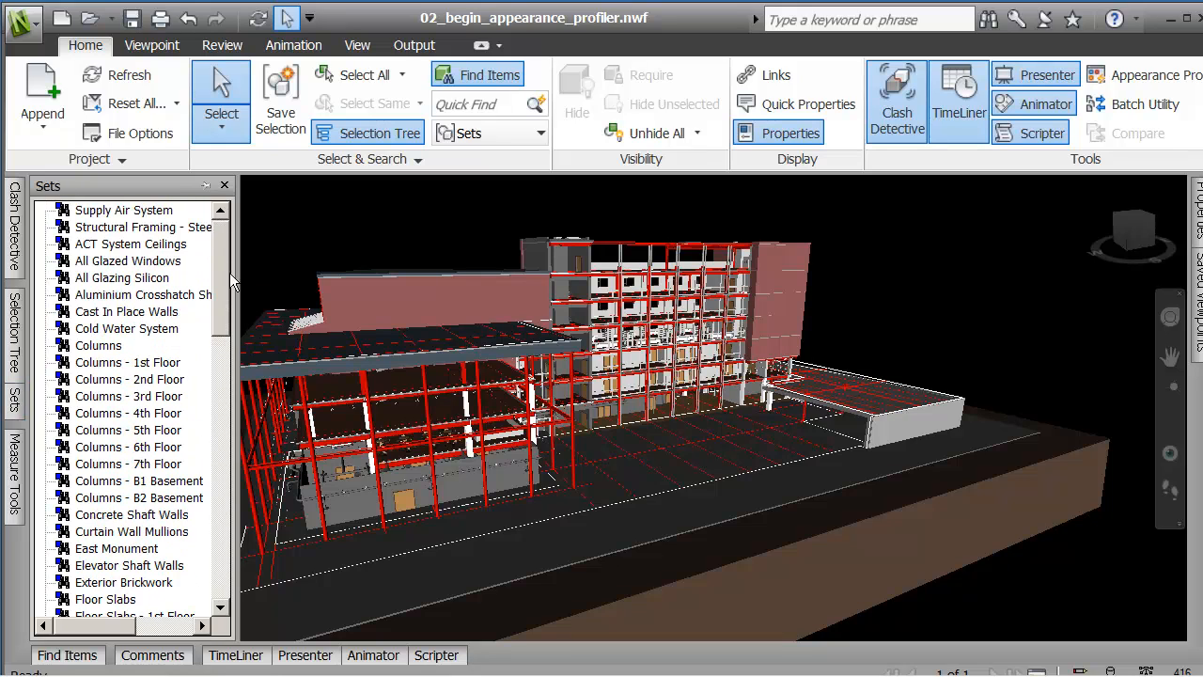
Show the Saved Viewpoints list to reach the MEP h&c water viewpoint.
click(226, 186)
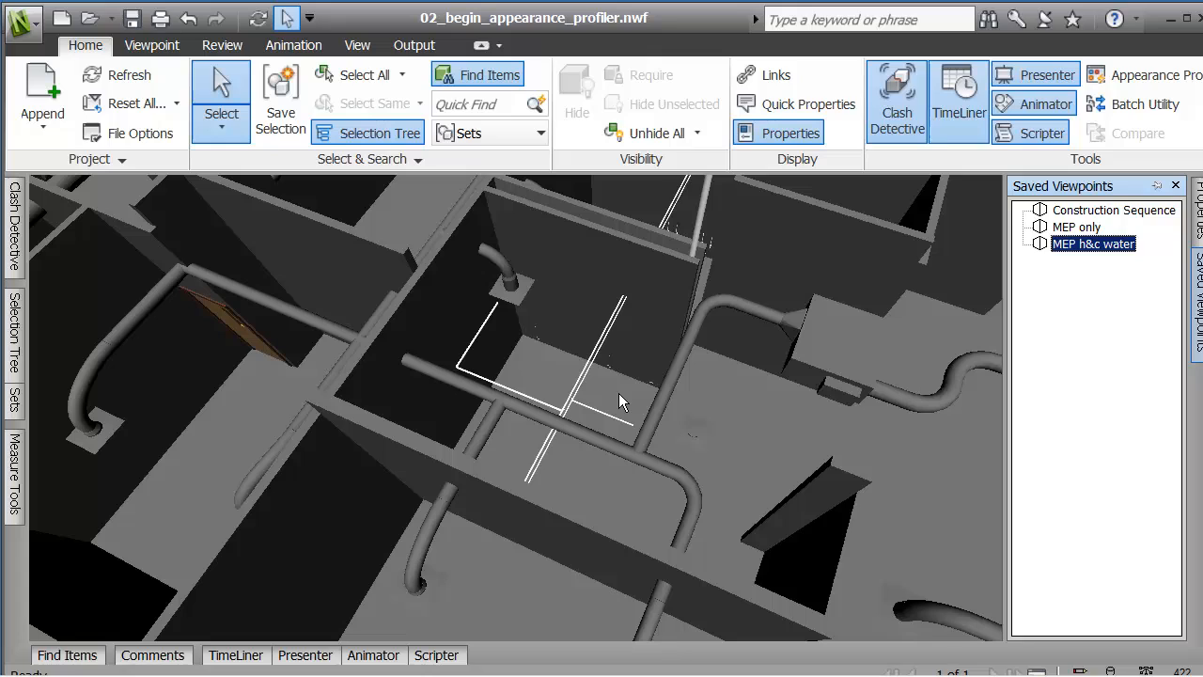
mouse_move(1023, 316)
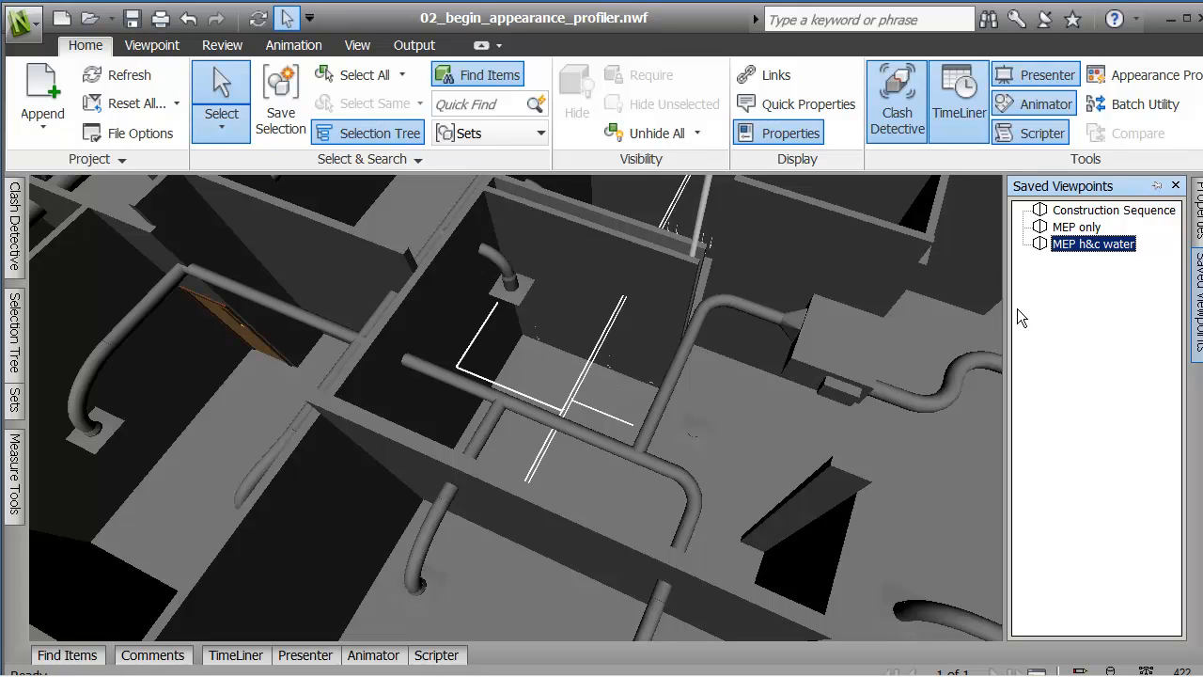
mouse_move(1049, 293)
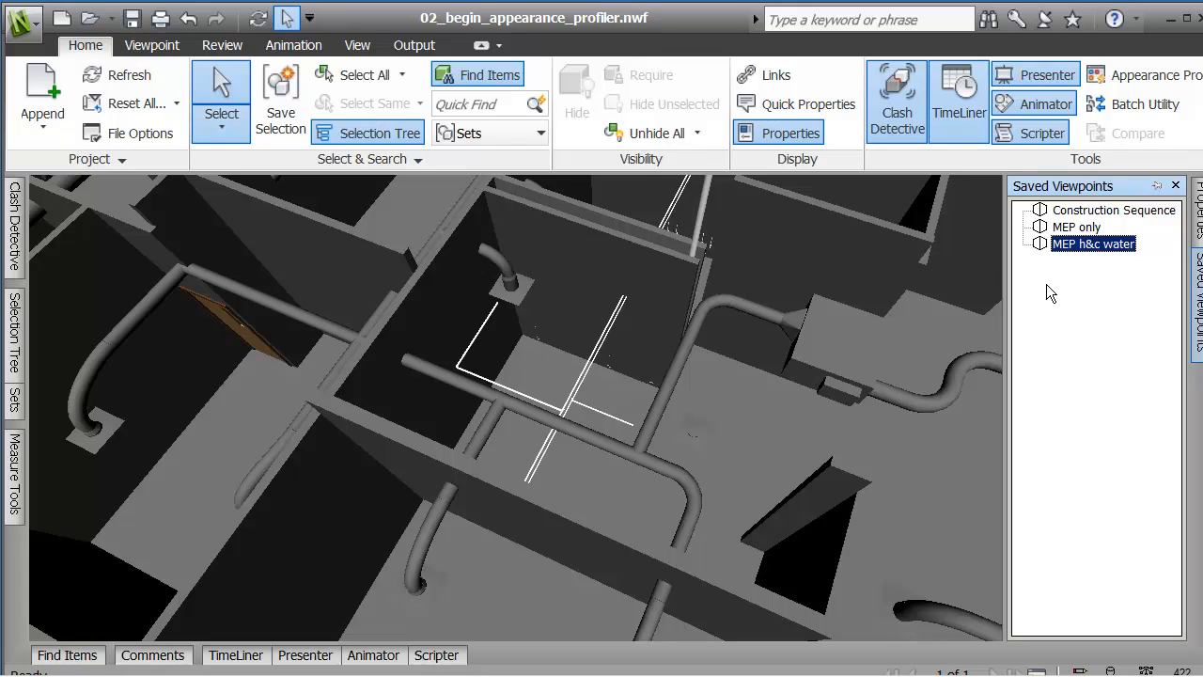
mouse_move(226, 419)
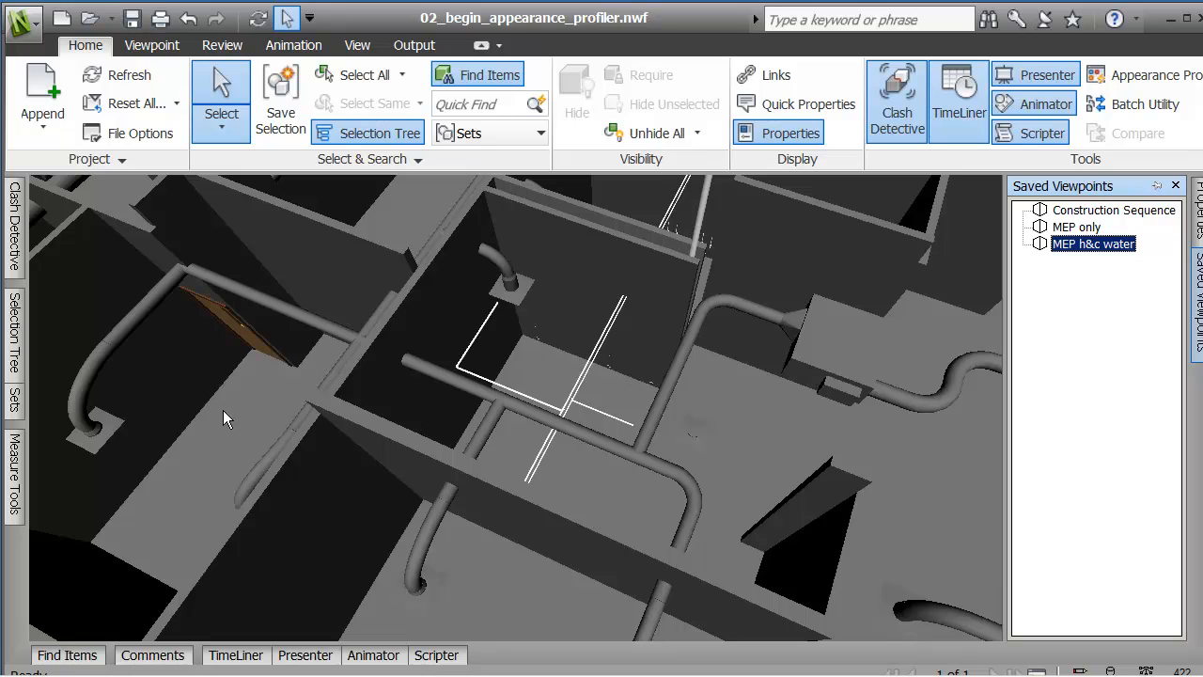
mouse_move(1137, 103)
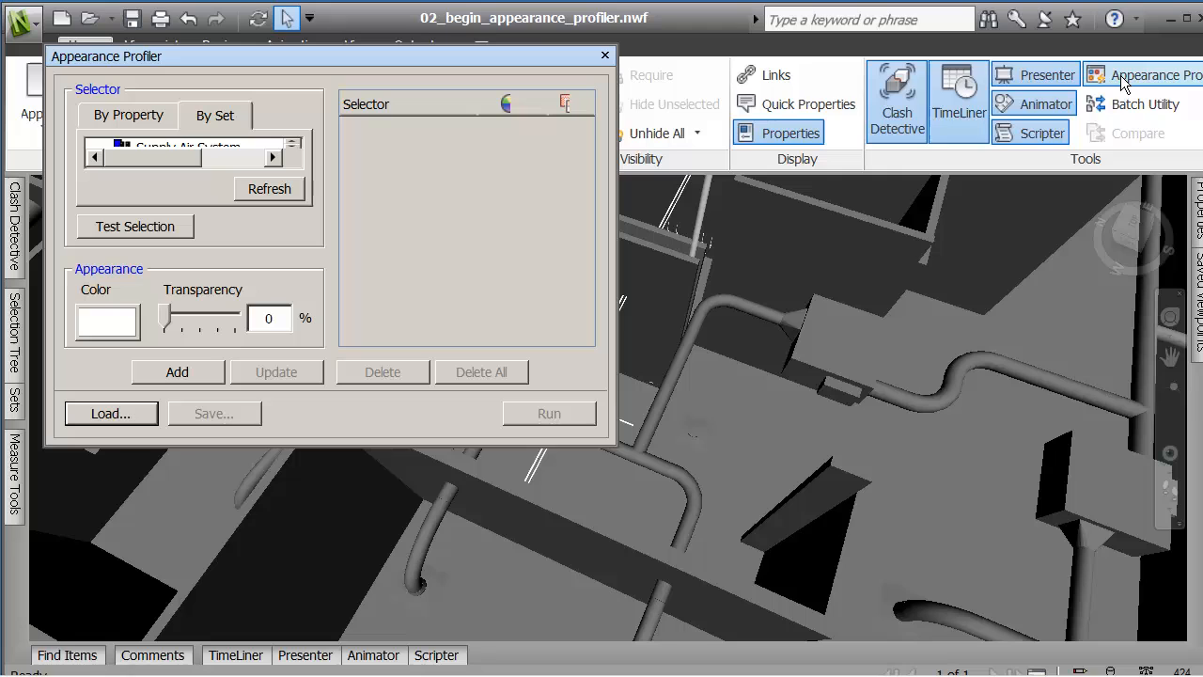
mouse_move(393, 440)
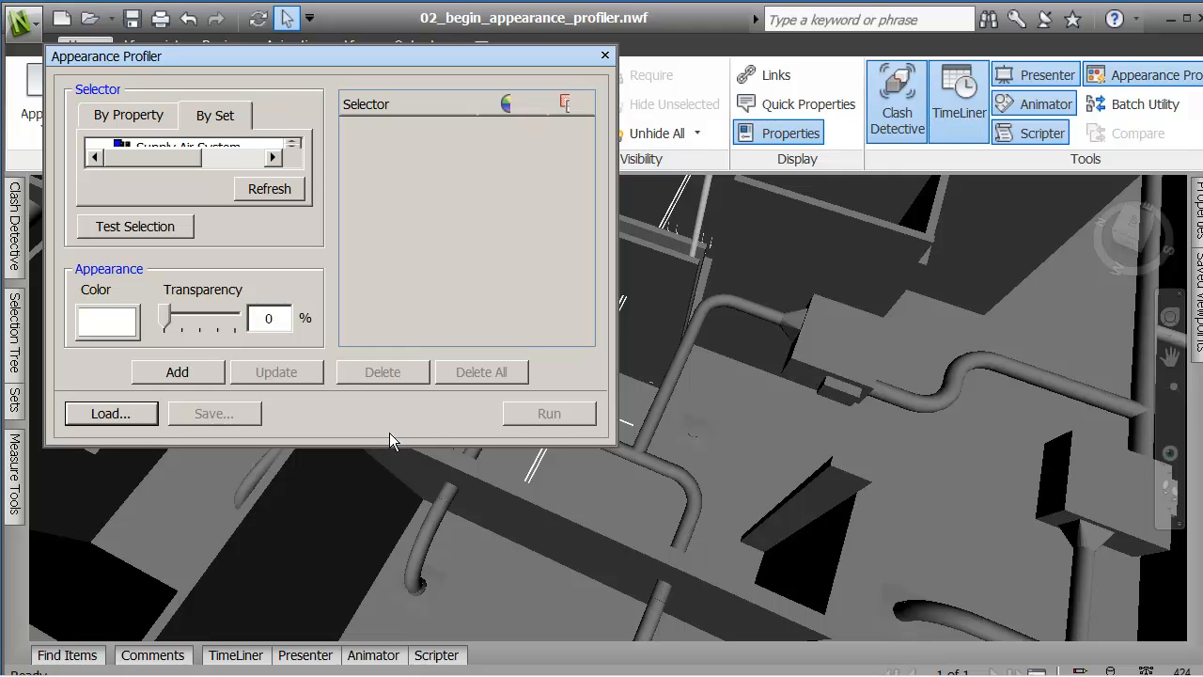
mouse_move(342, 65)
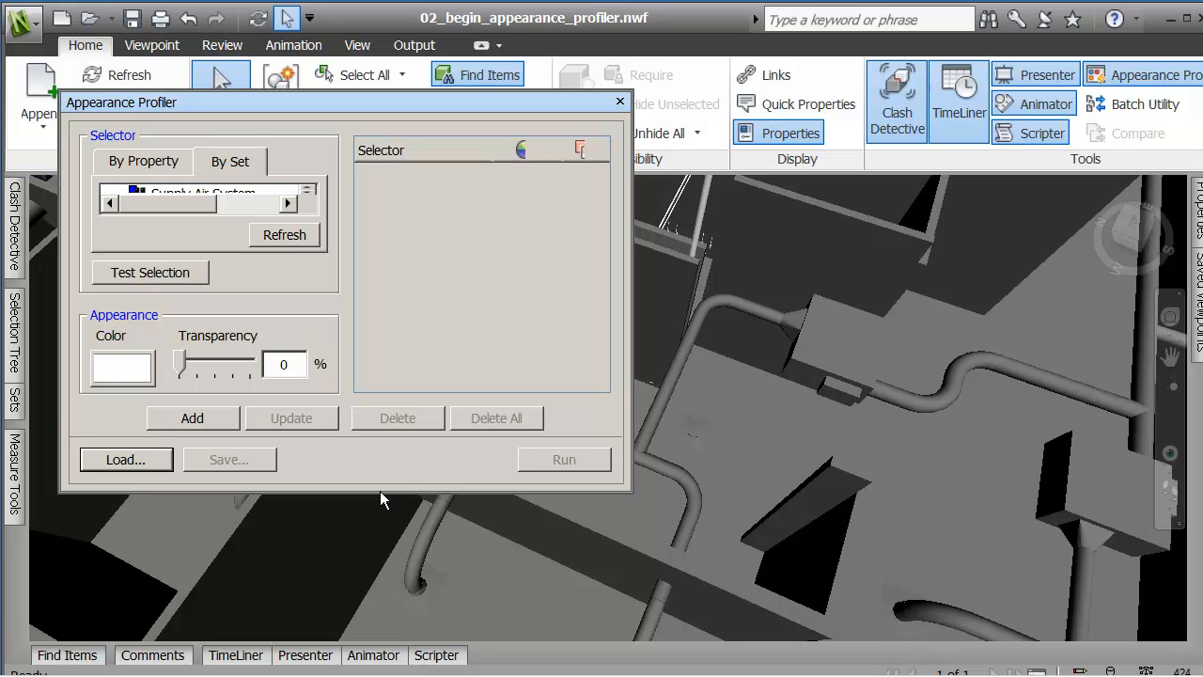
mouse_move(348, 90)
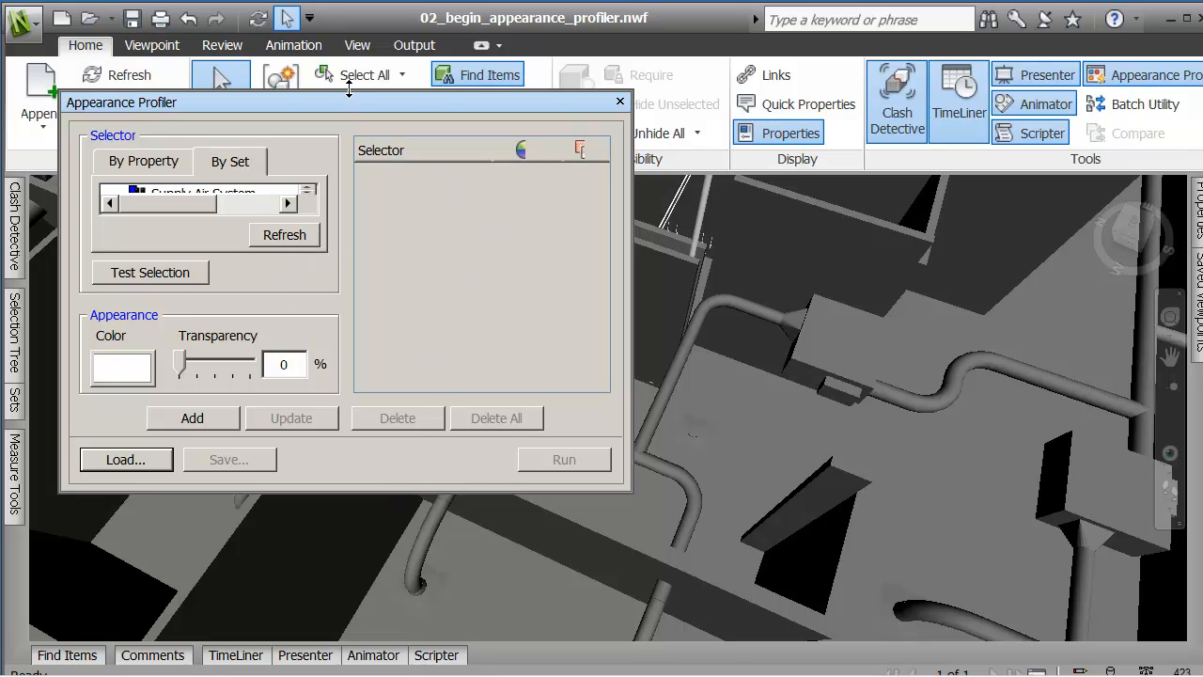
Switch the Appearance Profiler to By Set and enlarge it to list the saved sets.
click(230, 99)
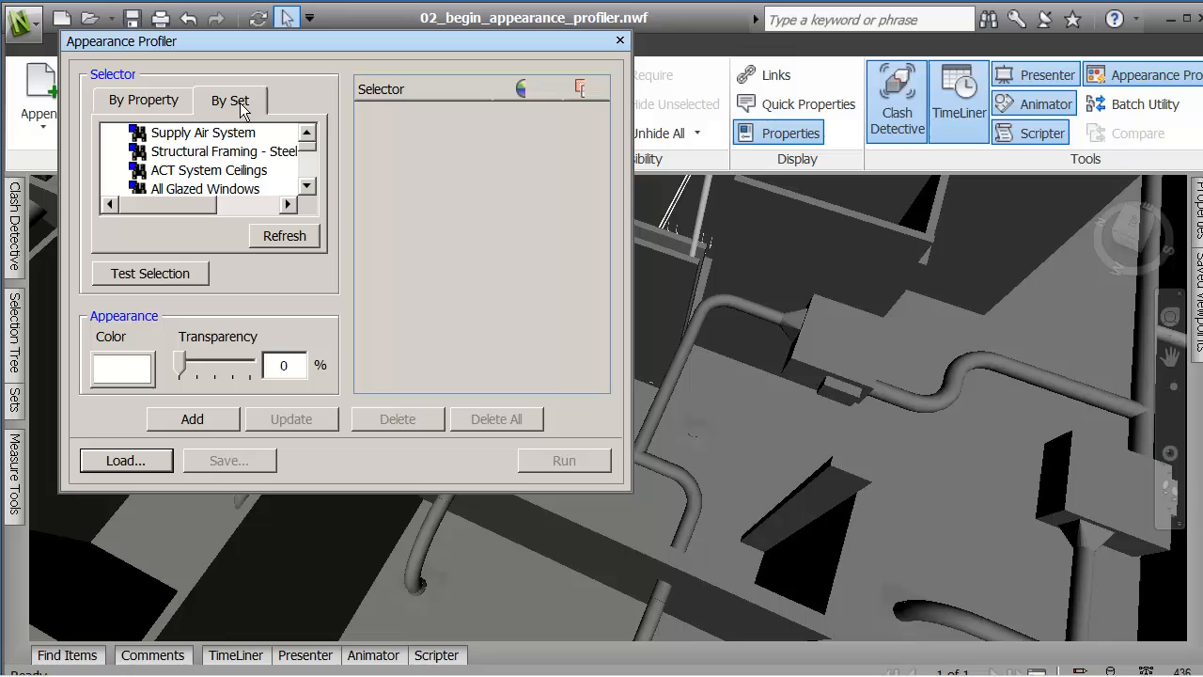
mouse_move(346, 173)
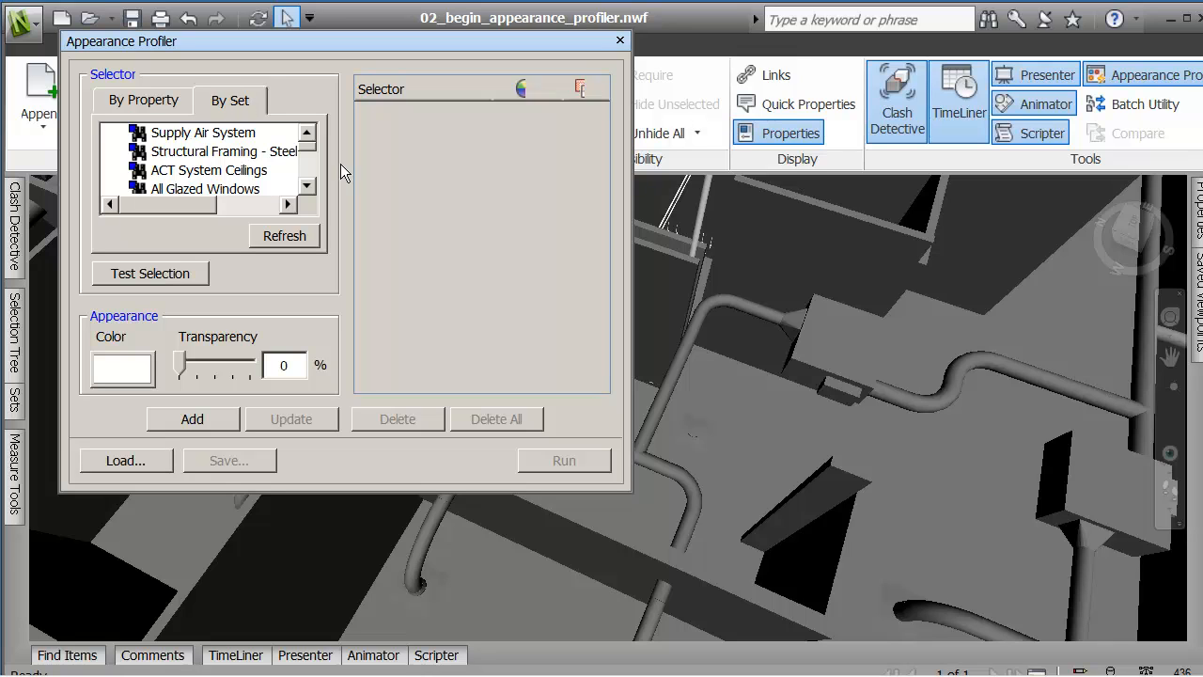
click(307, 188)
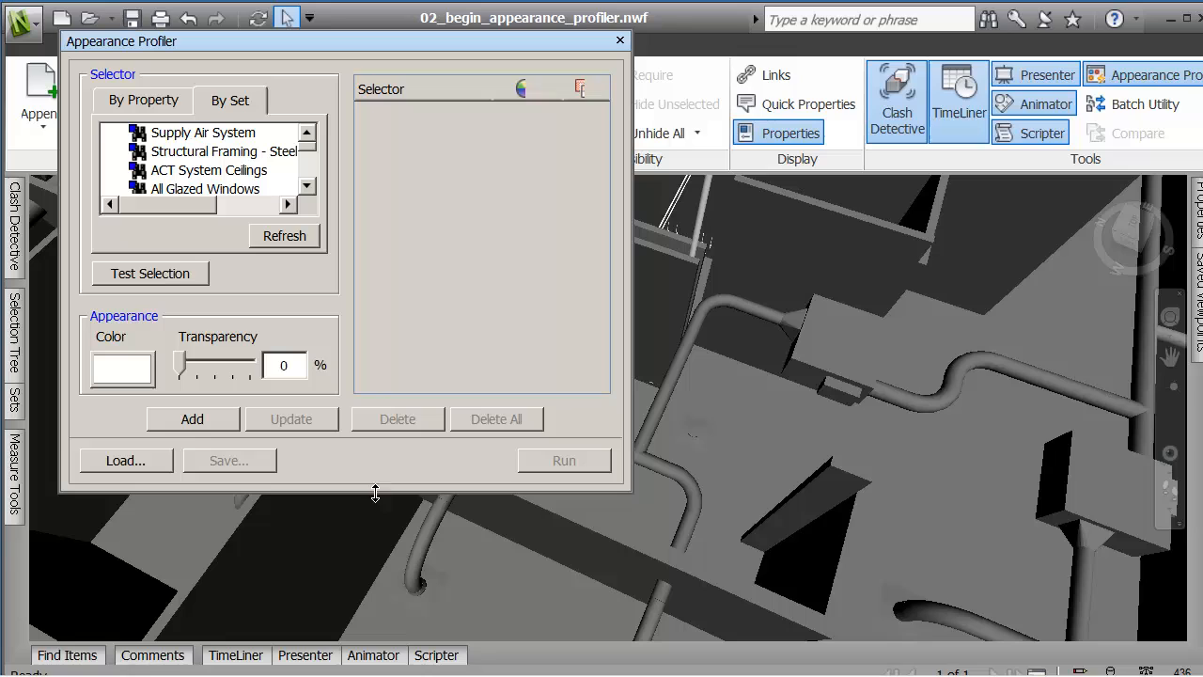
mouse_move(372, 500)
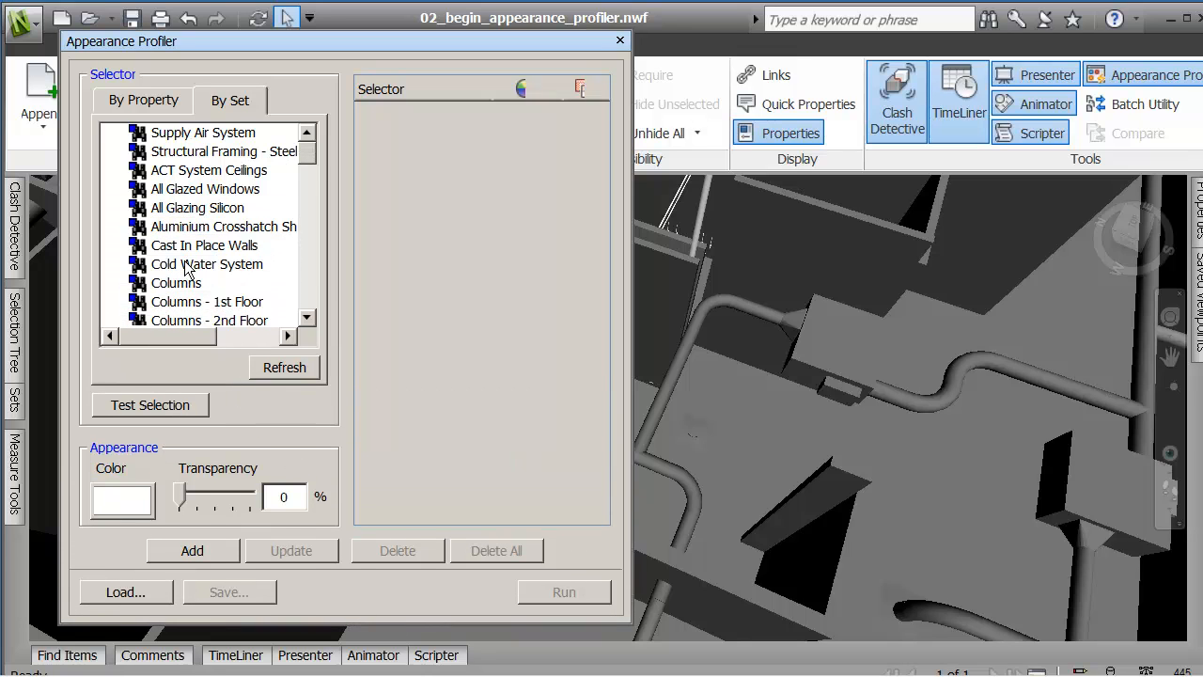
Add a rule giving the Cold Water System set cyan at 0% transparency.
click(207, 264)
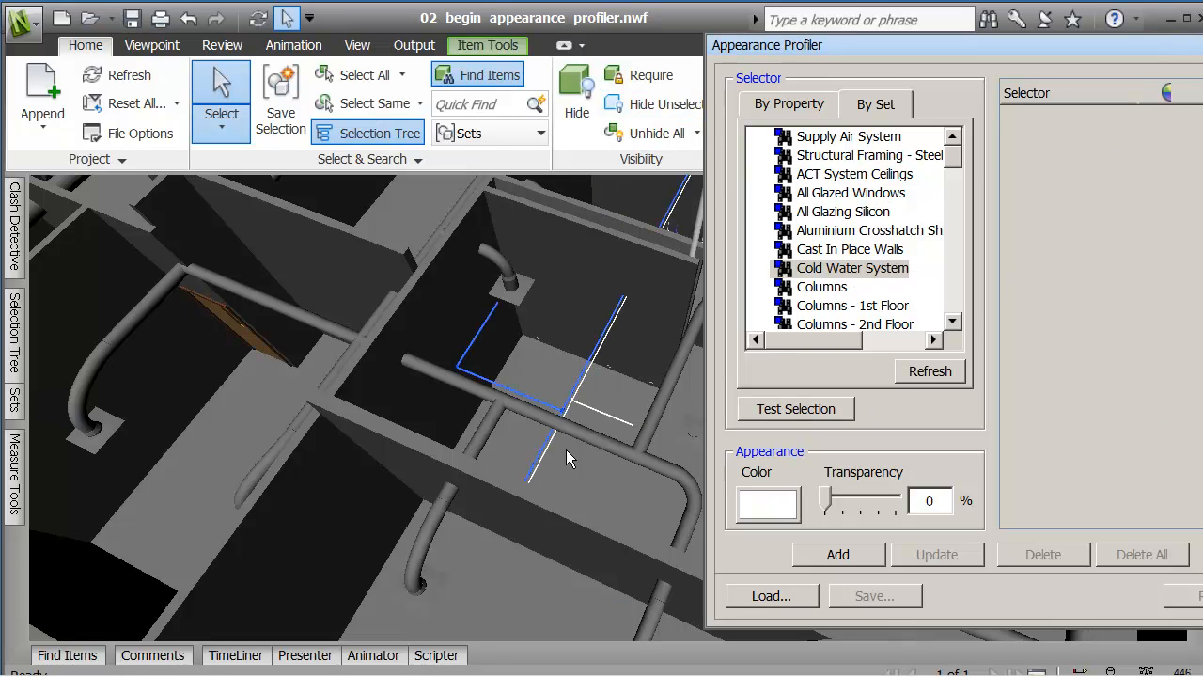
mouse_move(591, 308)
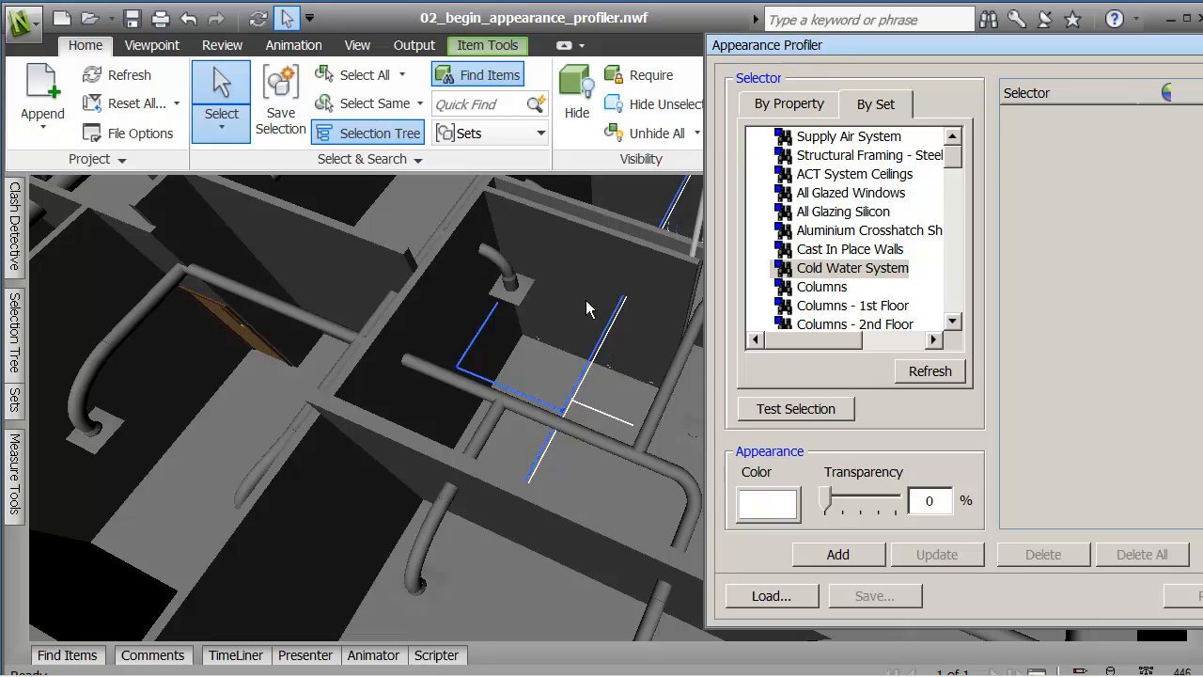
mouse_move(581, 442)
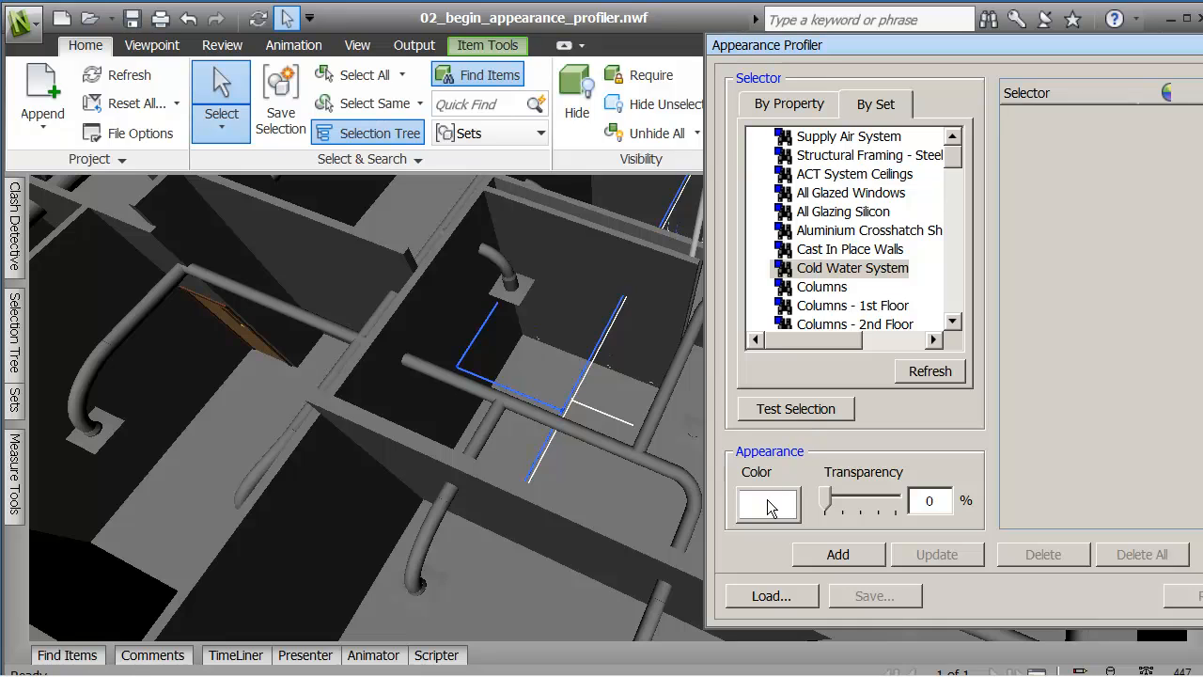
click(767, 506)
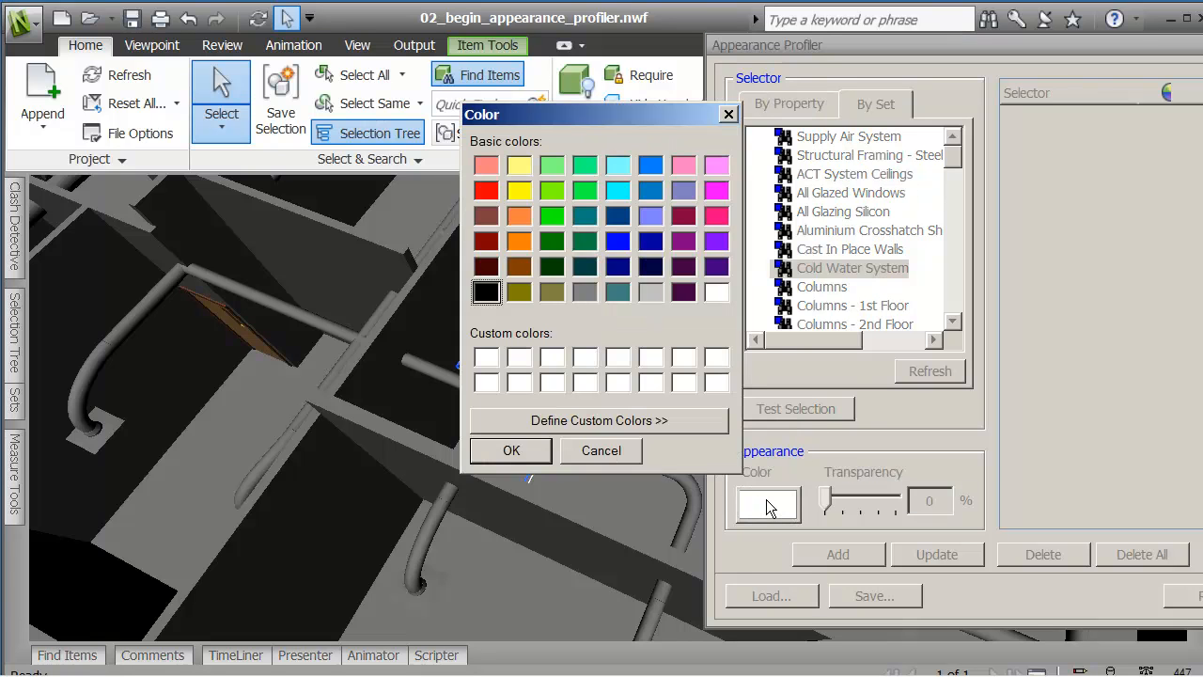
click(617, 190)
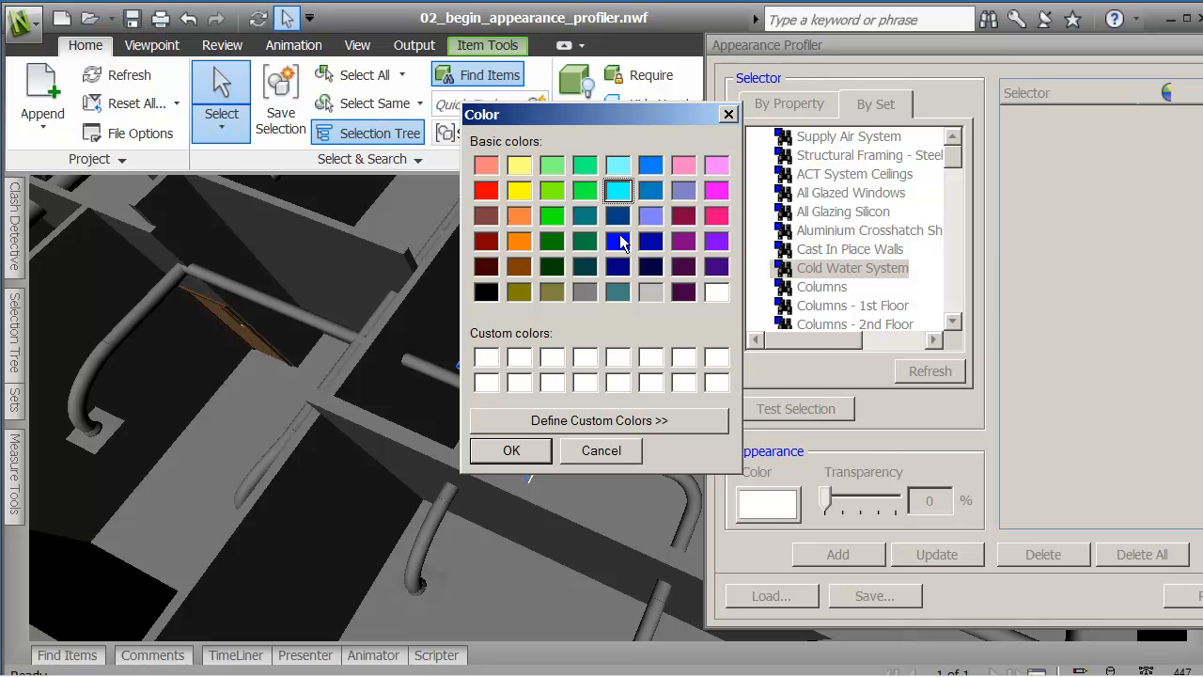
click(512, 451)
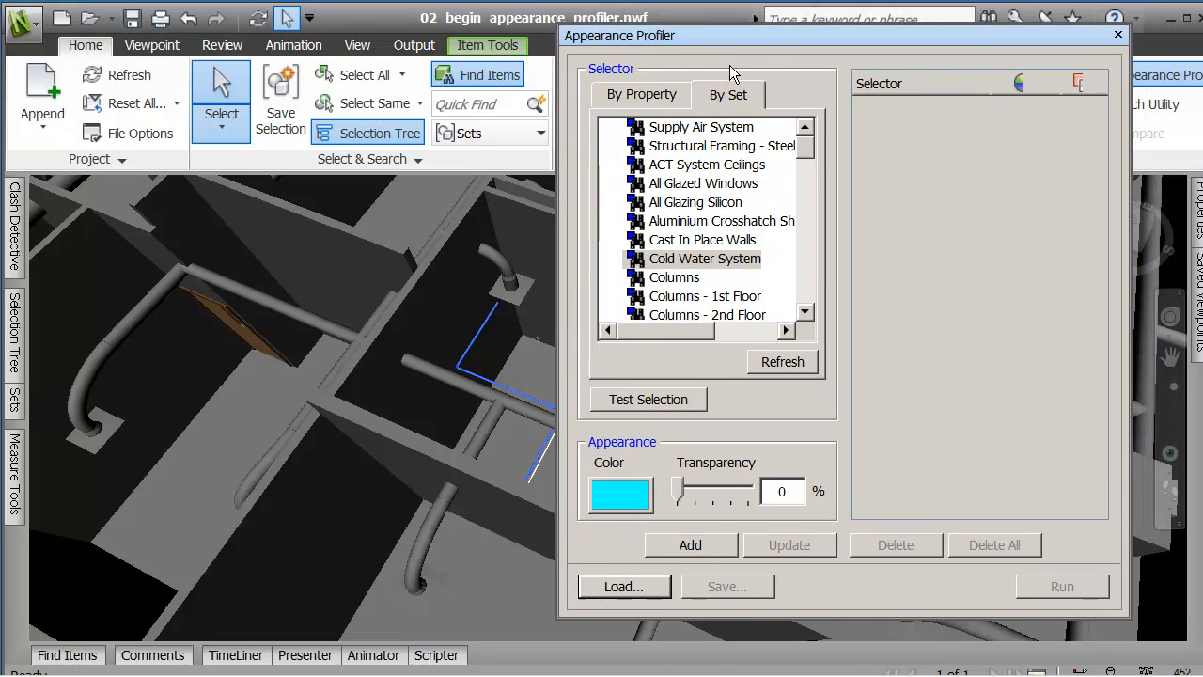
click(690, 545)
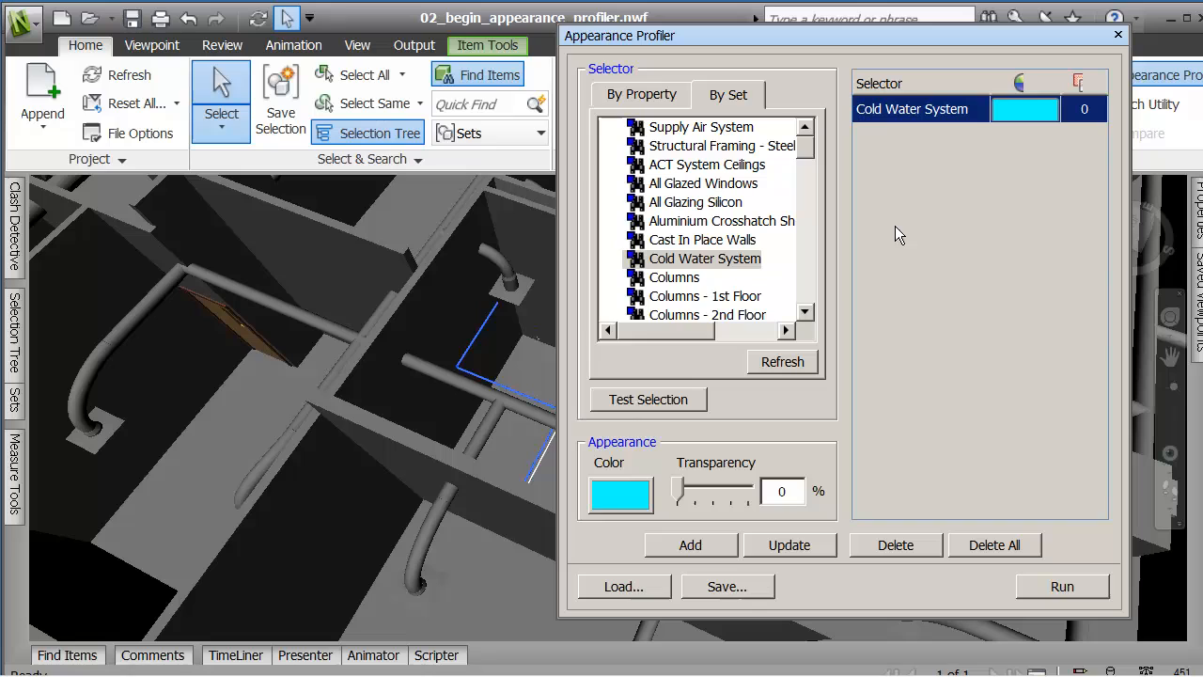
mouse_move(931, 131)
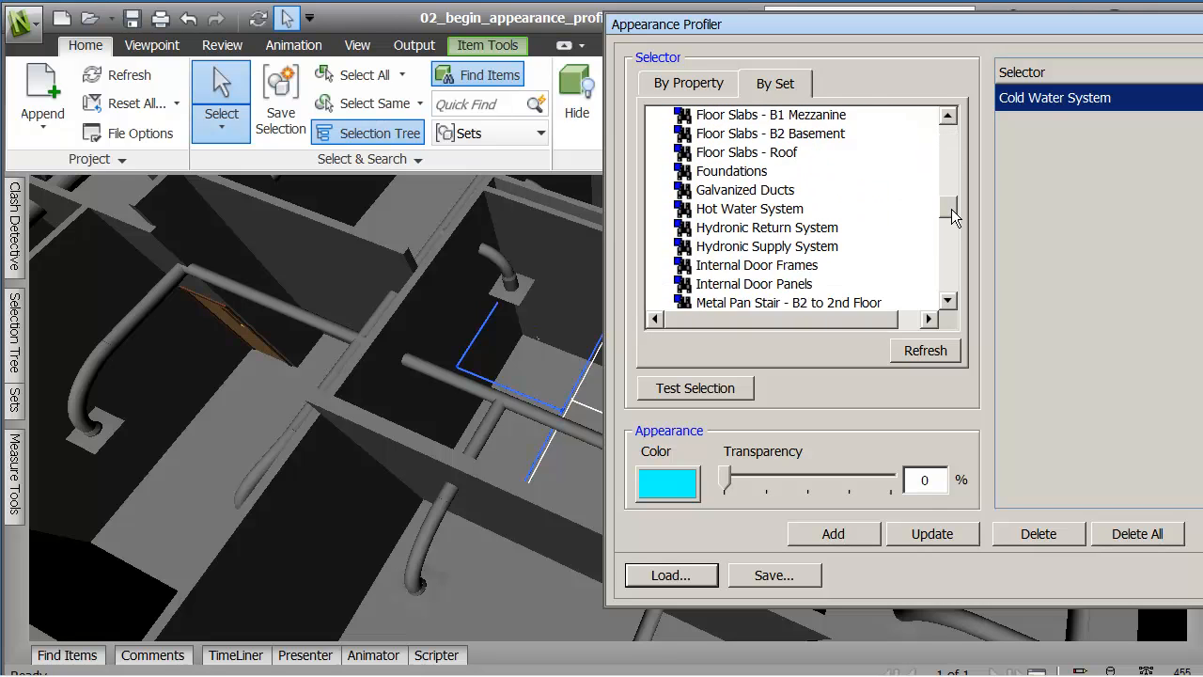
Add a second rule giving the Hot Water System set red at 0% transparency.
scroll(down, 3)
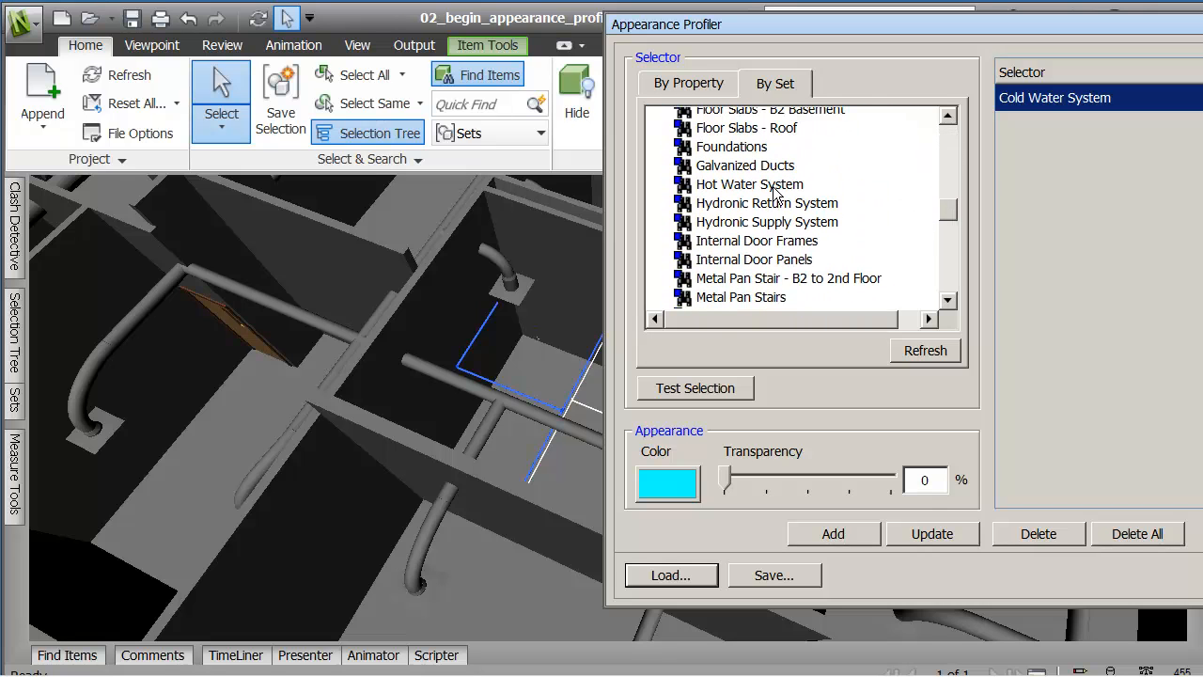
click(749, 185)
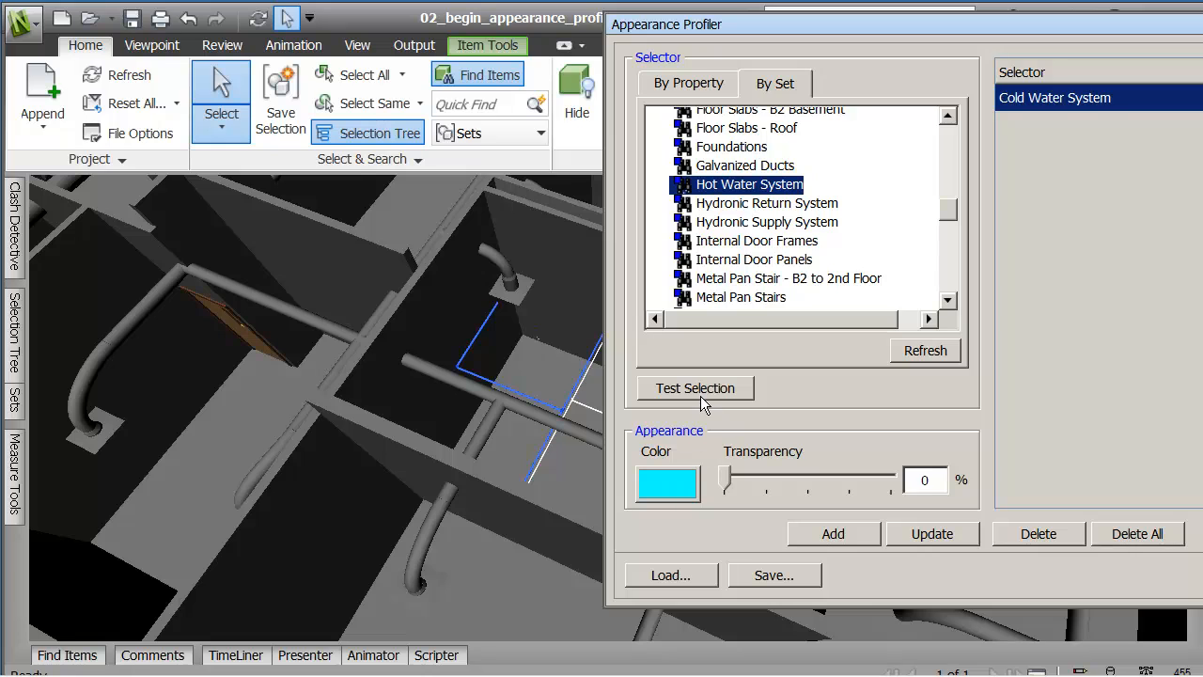
click(696, 387)
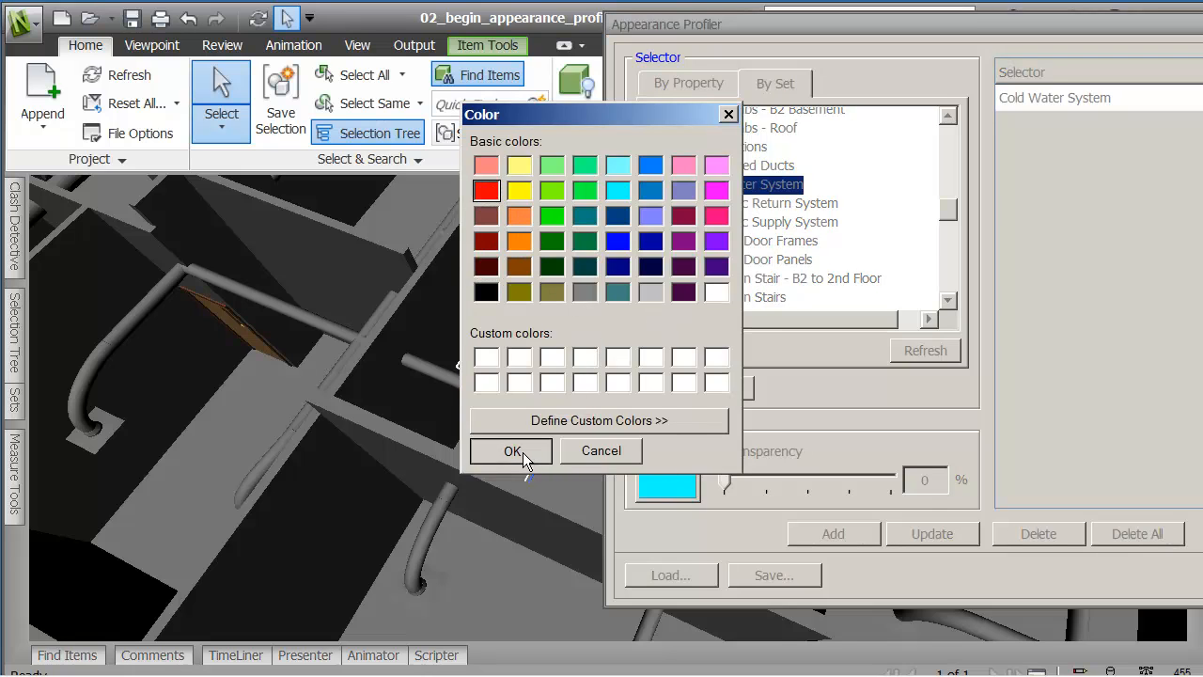
click(511, 452)
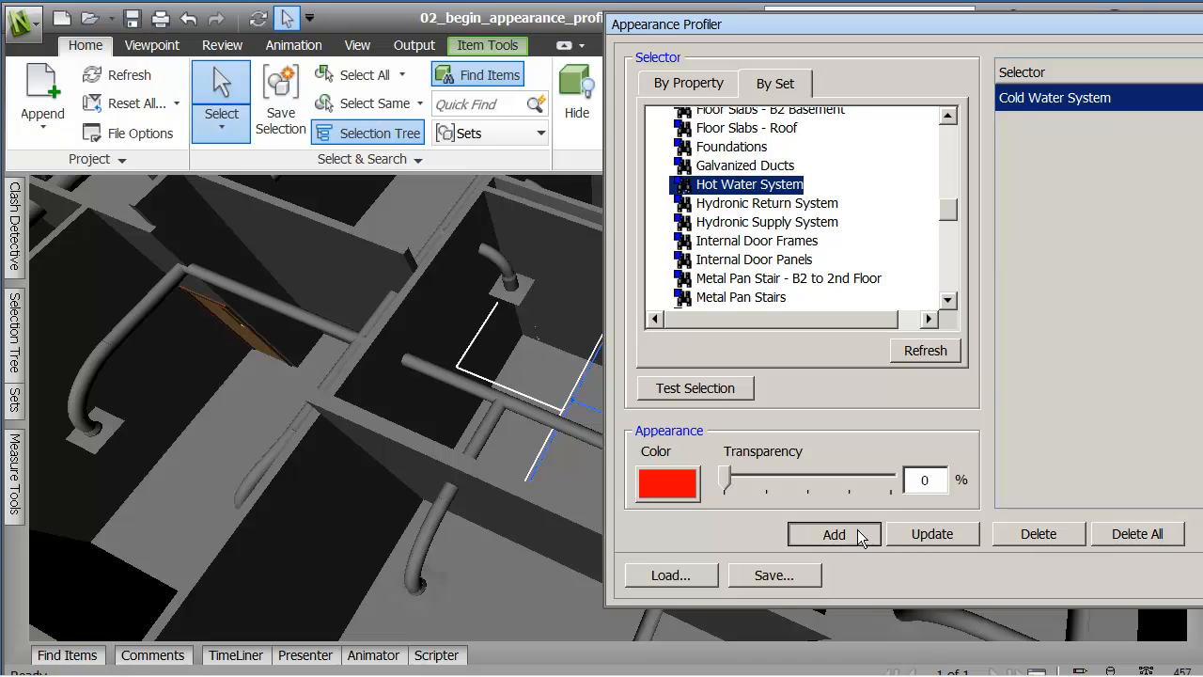
click(835, 534)
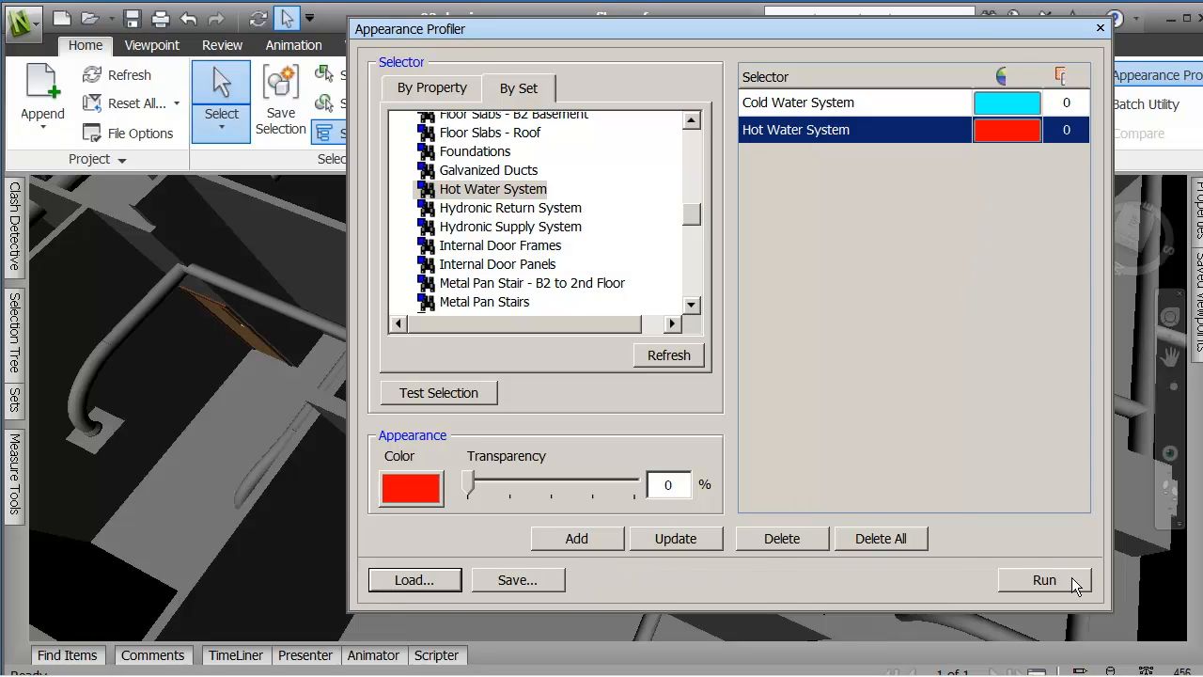
mouse_move(594, 132)
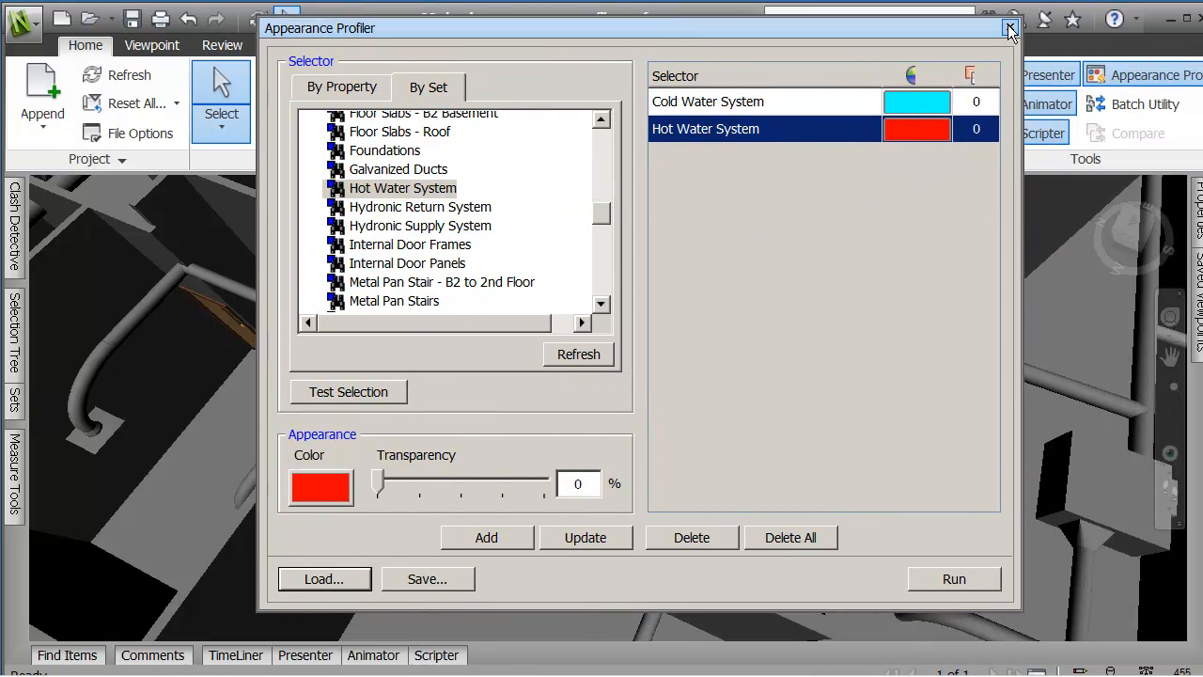
click(1006, 28)
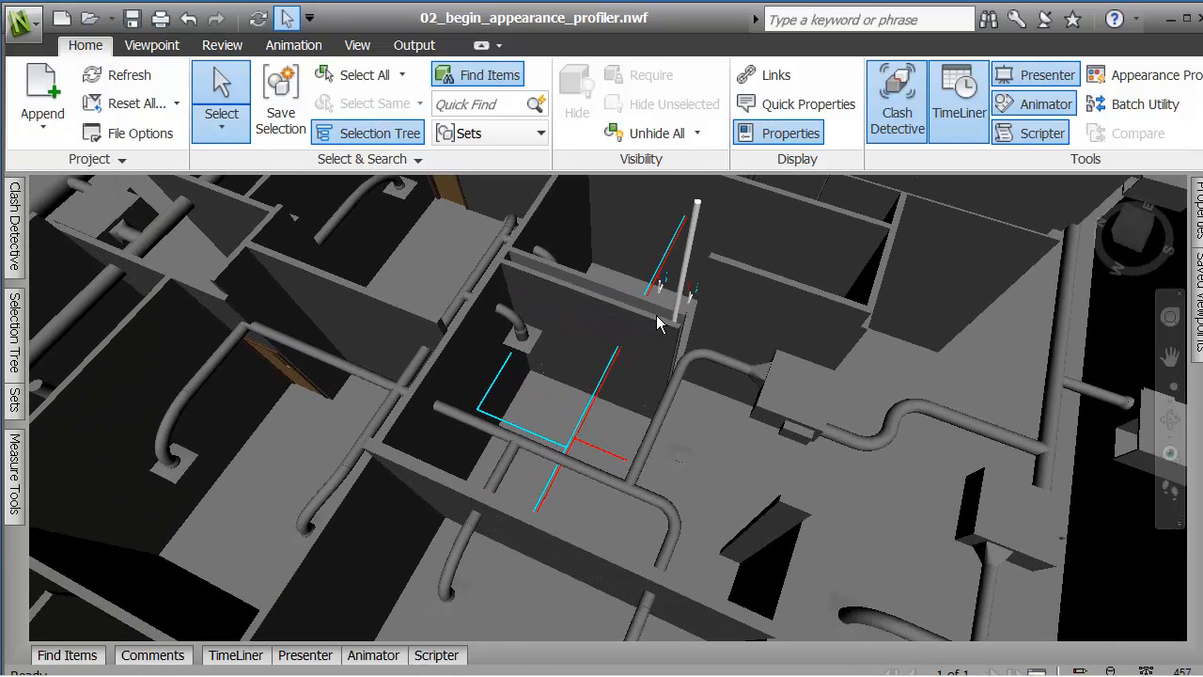
click(1155, 75)
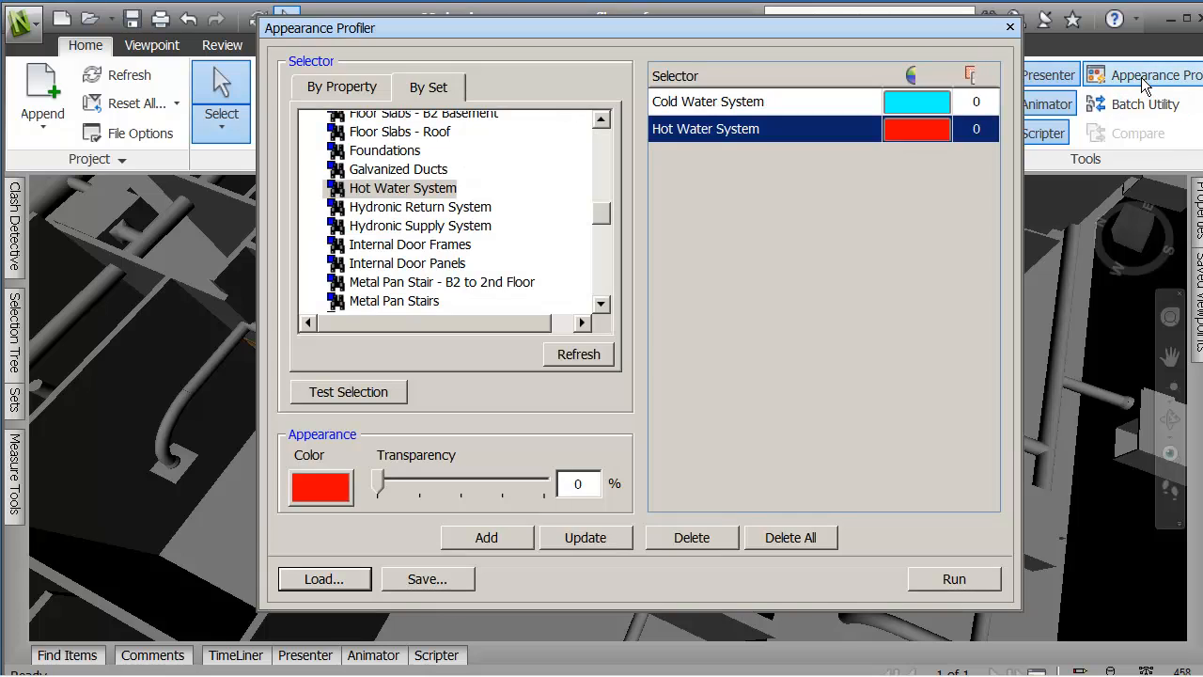
mouse_move(432, 64)
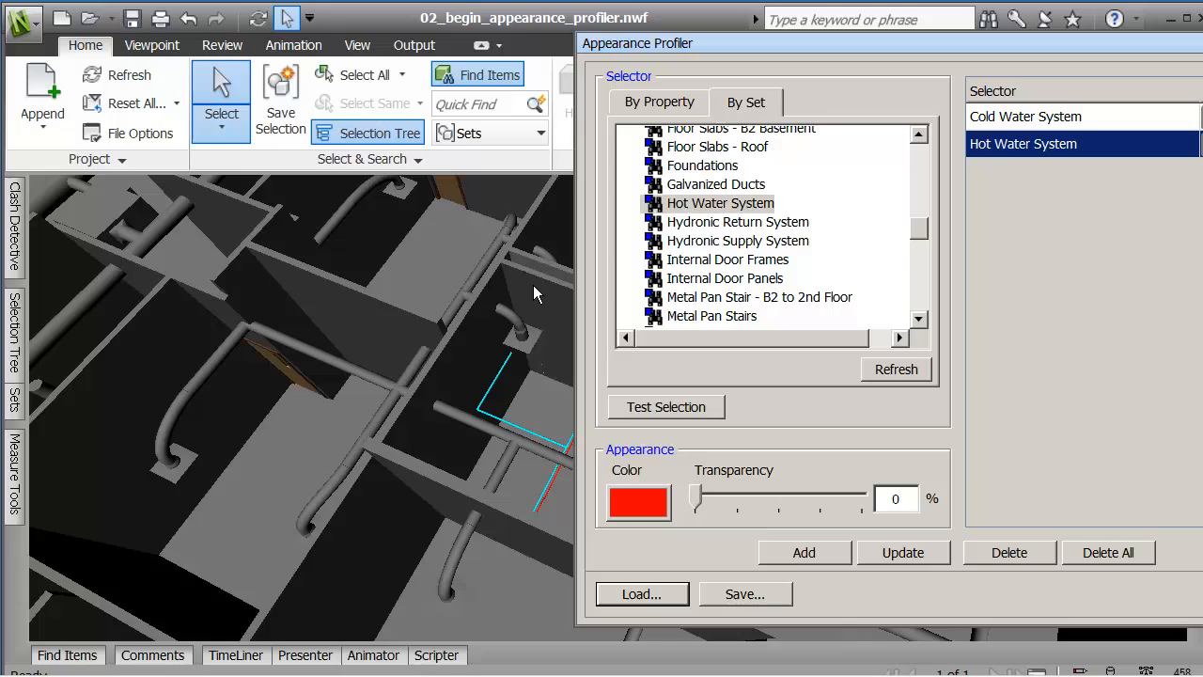
Select a wall in the scene view to find its interior plumbing wall entry.
click(536, 291)
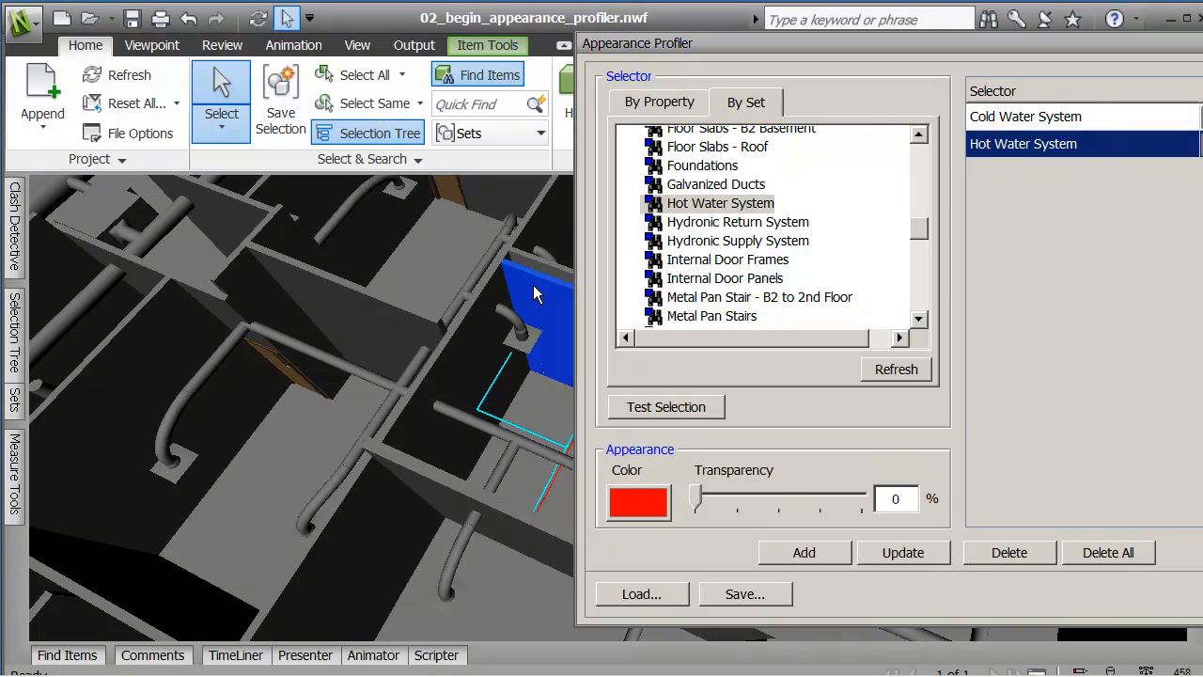
mouse_move(564, 301)
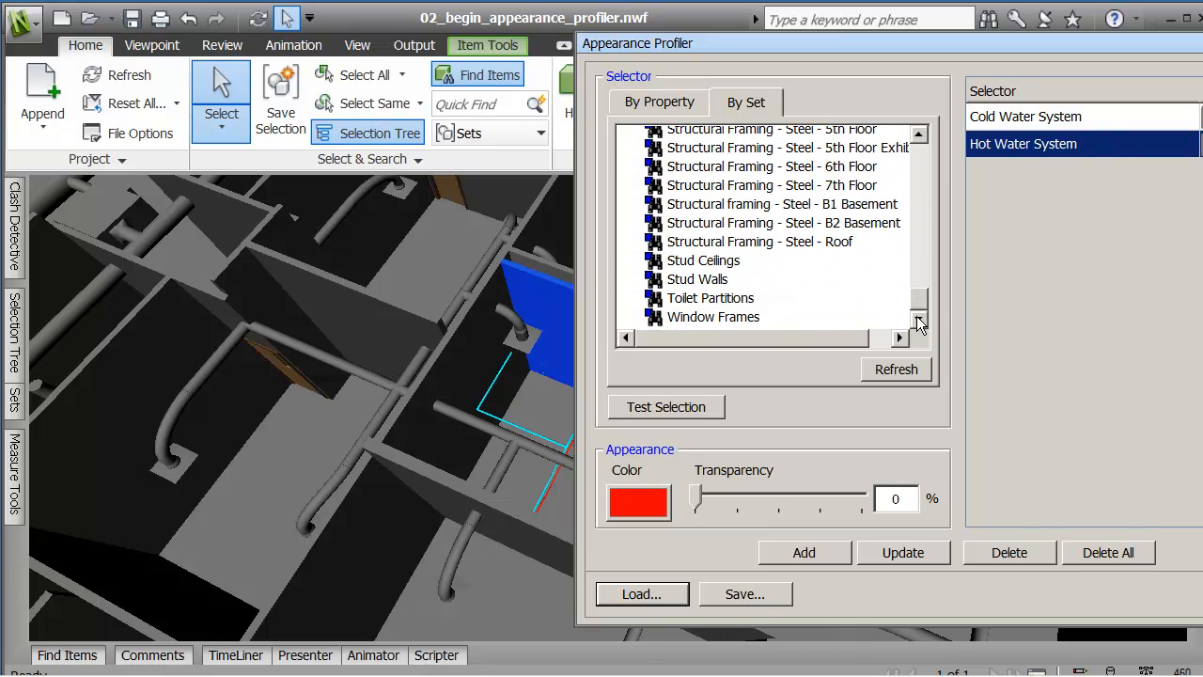
mouse_move(13, 393)
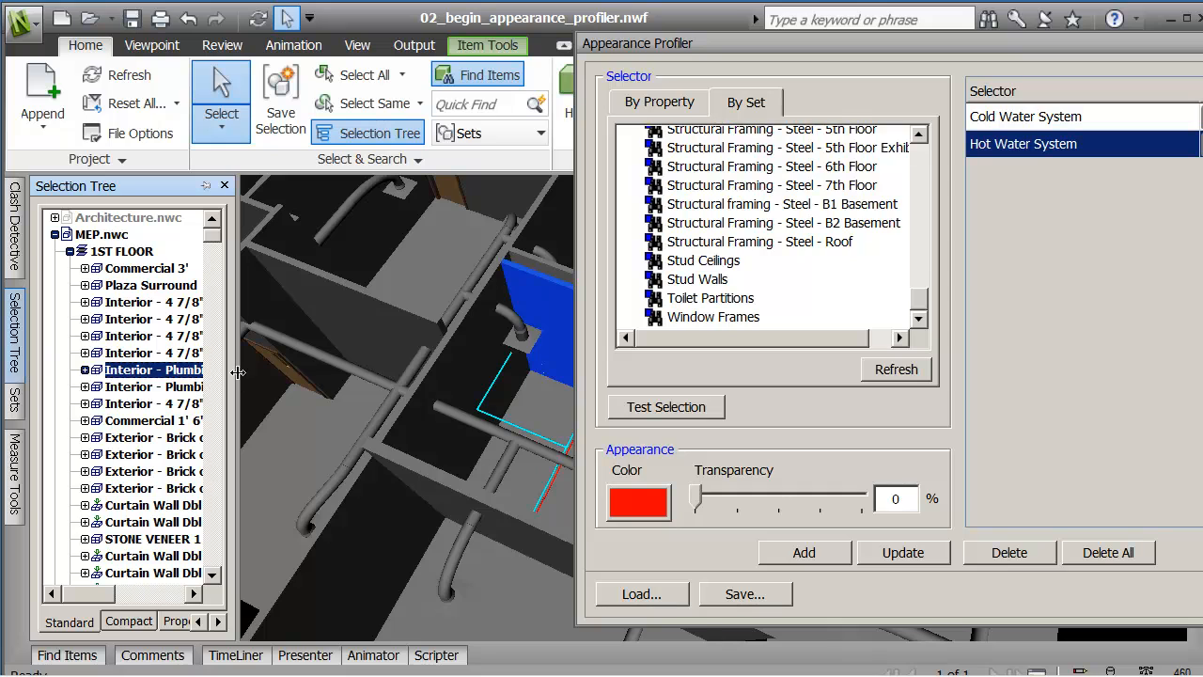
mouse_move(240, 379)
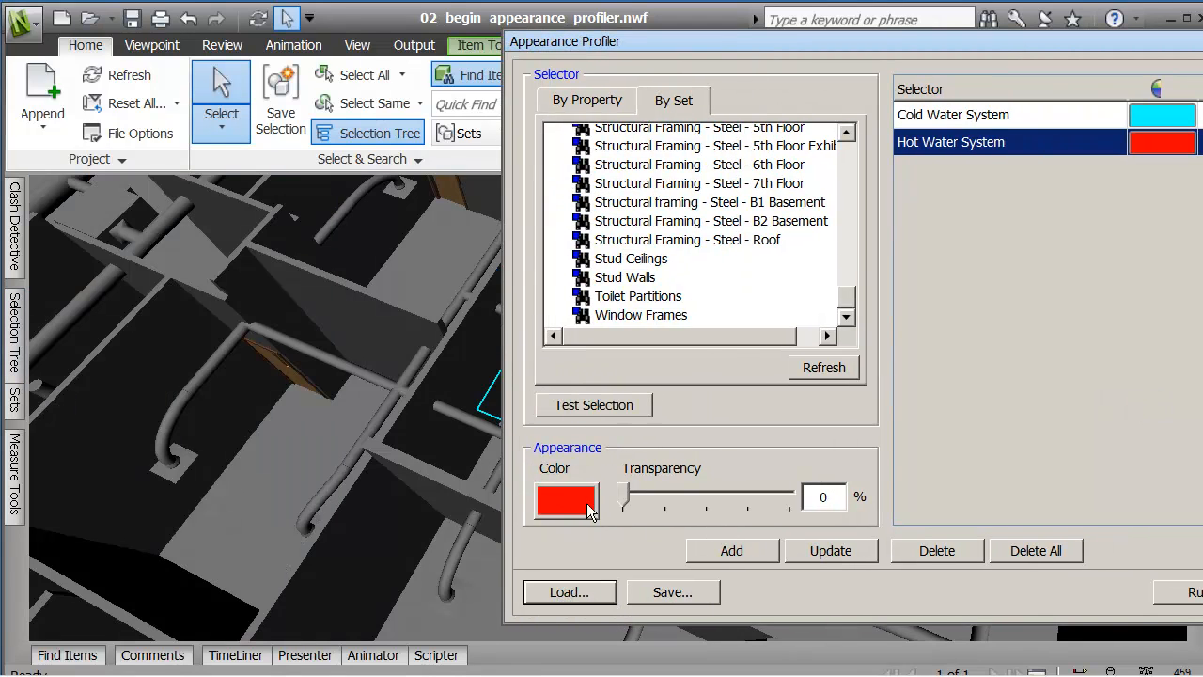
Add a bright green rule at 60% transparency, listed under Hot Water System.
click(564, 500)
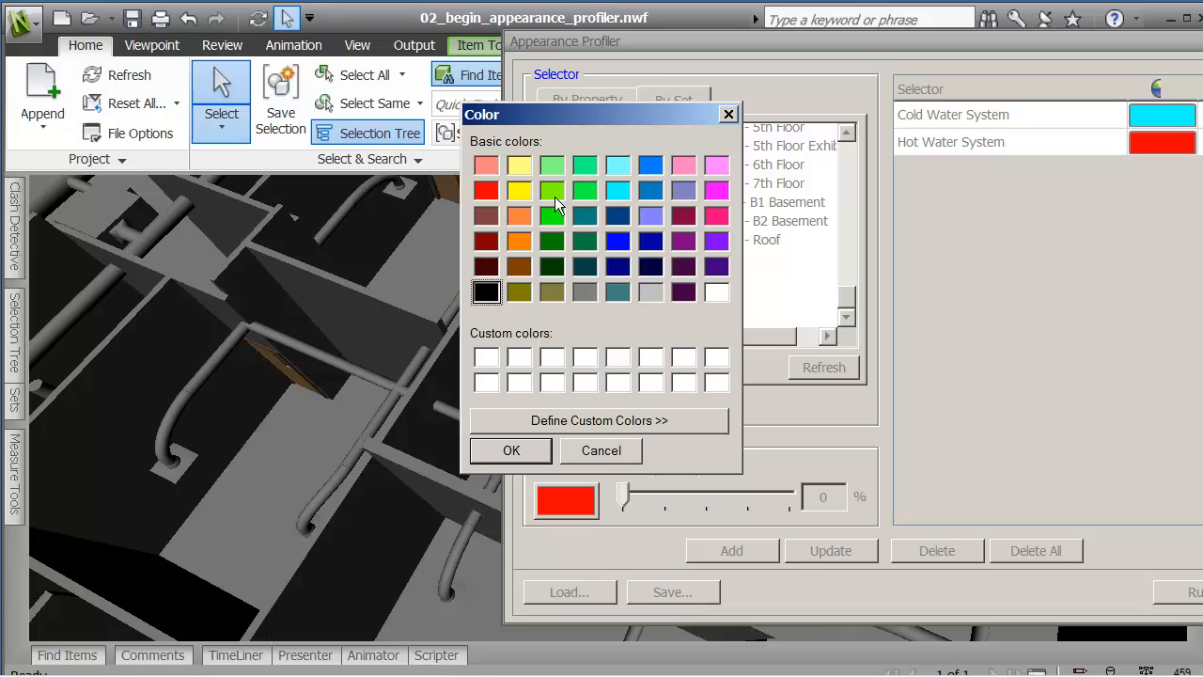
click(553, 192)
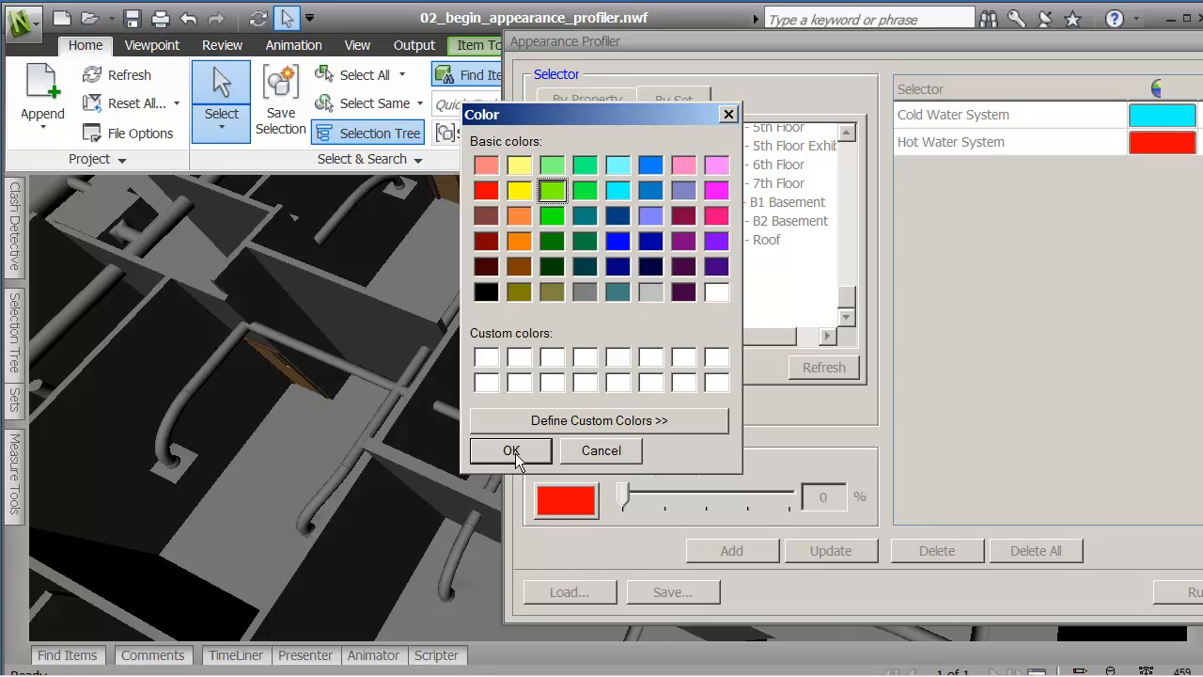
click(511, 451)
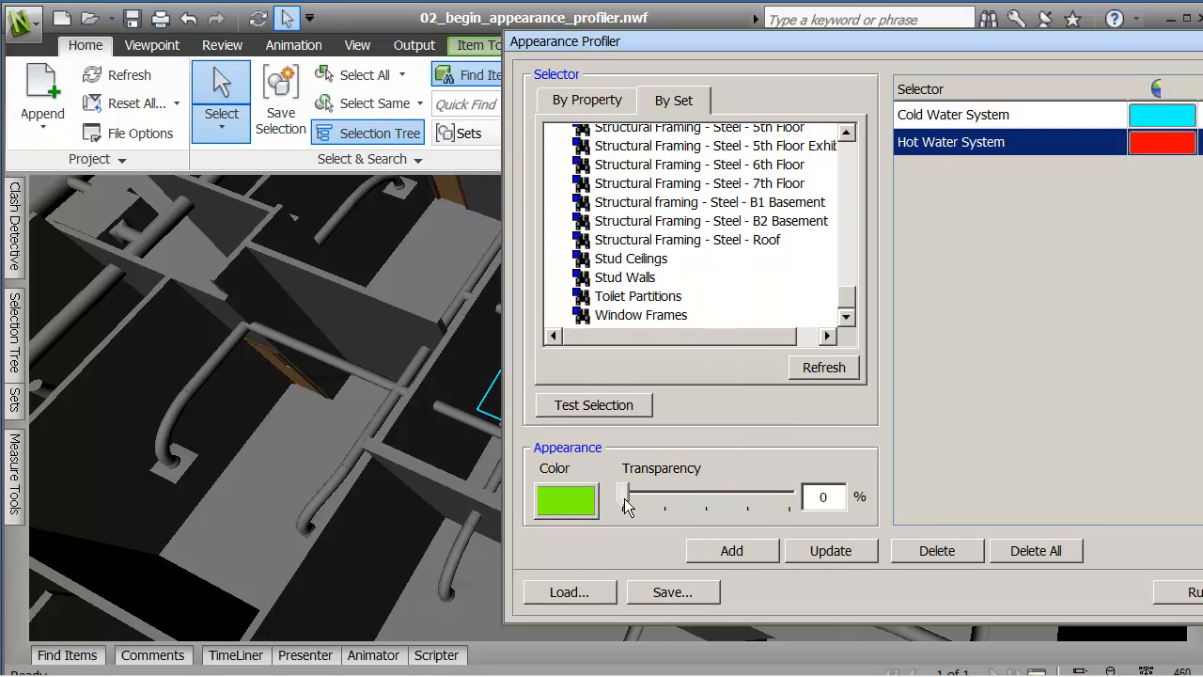
drag(622, 497, 718, 496)
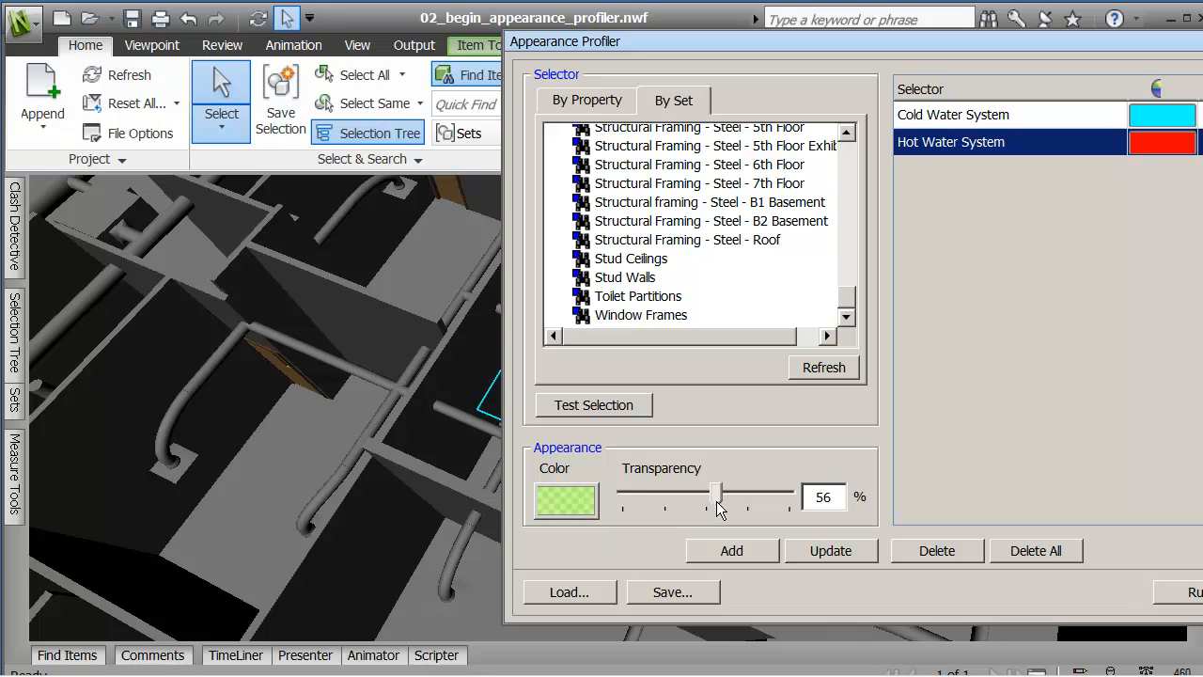
drag(718, 496, 724, 497)
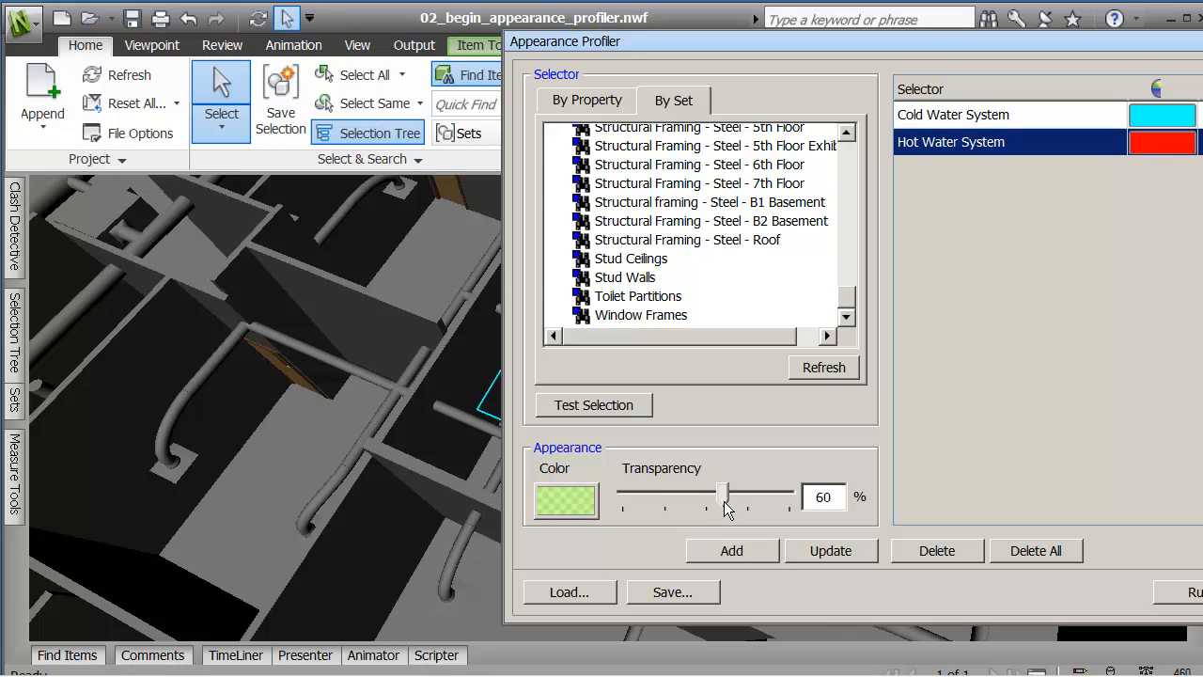
drag(722, 496, 730, 497)
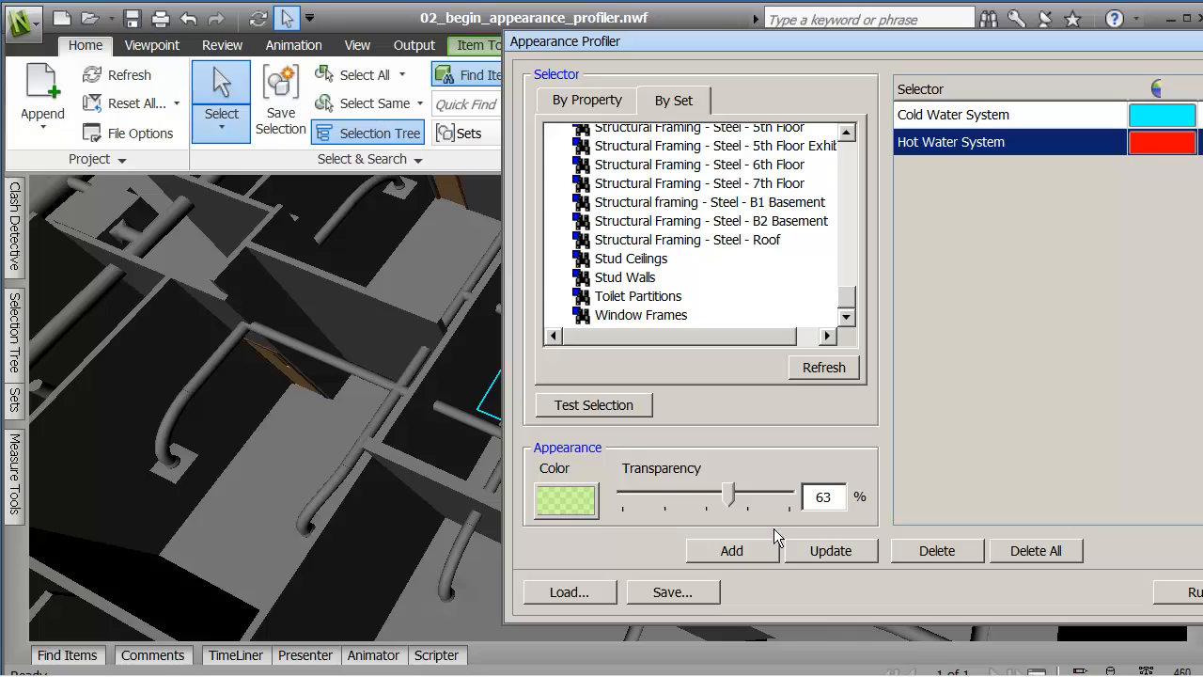
click(823, 497)
text(60)
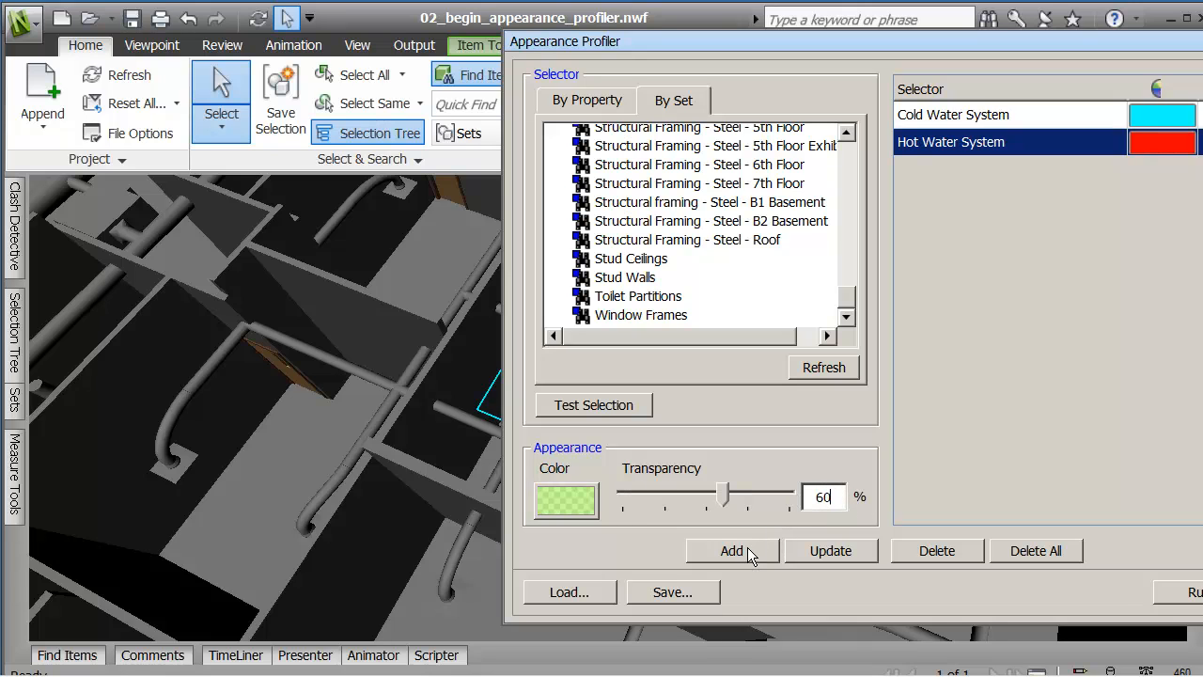
click(732, 551)
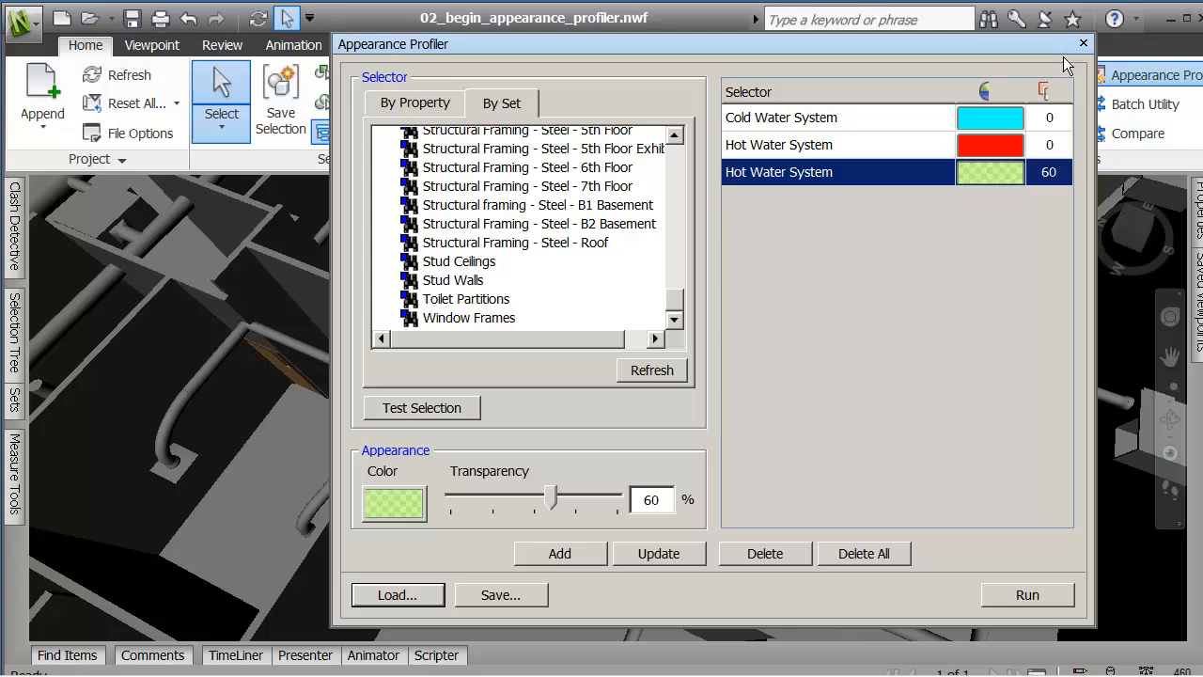
click(1083, 43)
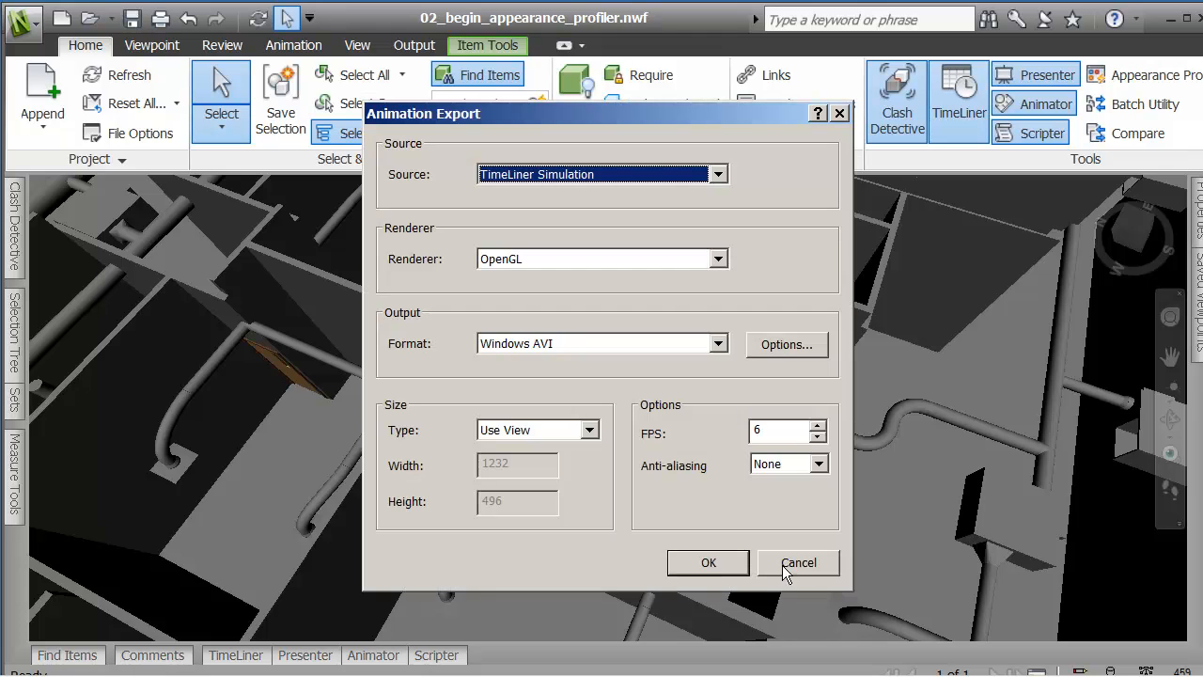
click(797, 562)
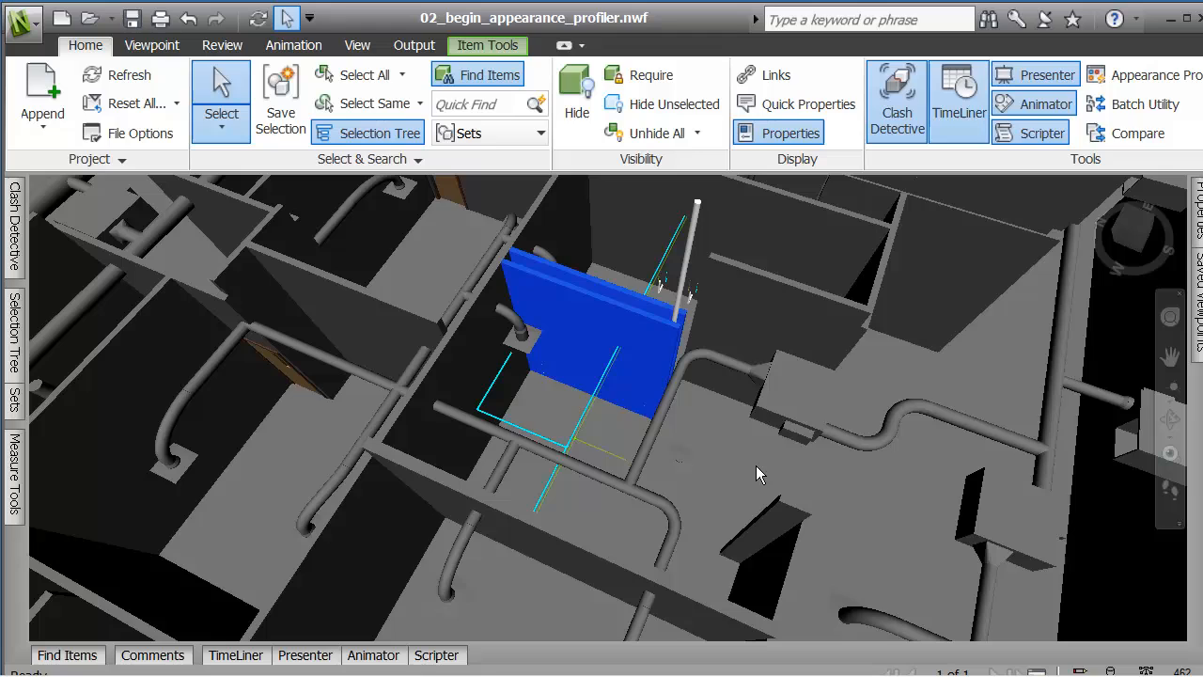
click(361, 75)
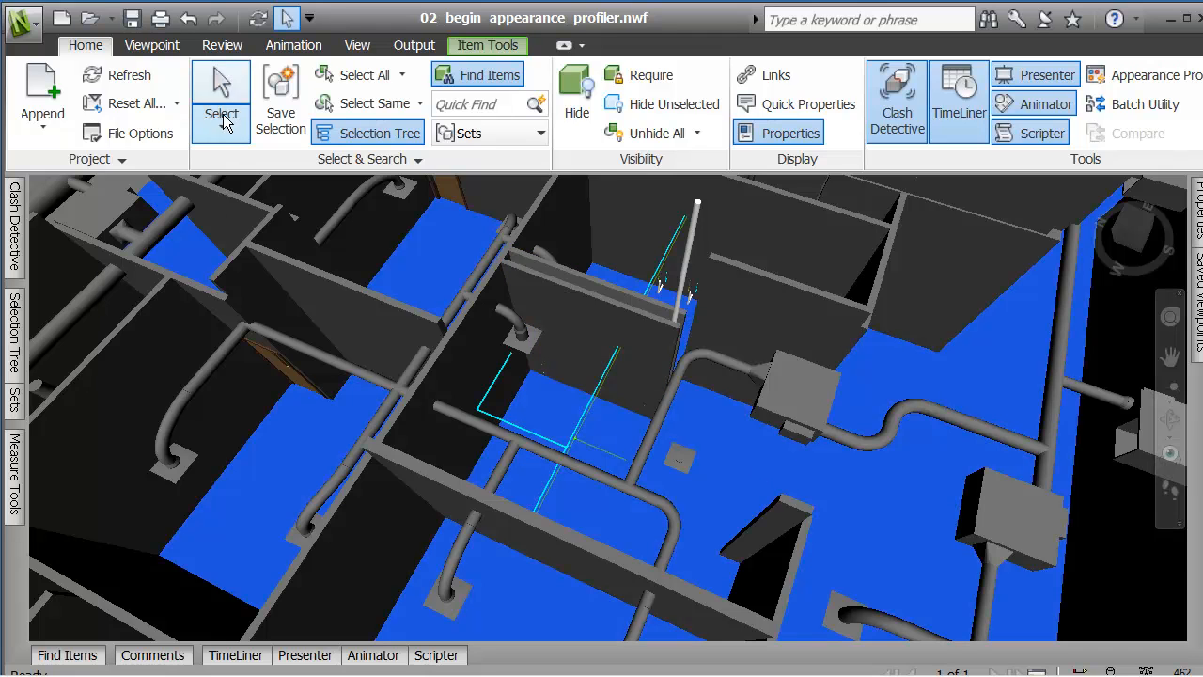
click(222, 132)
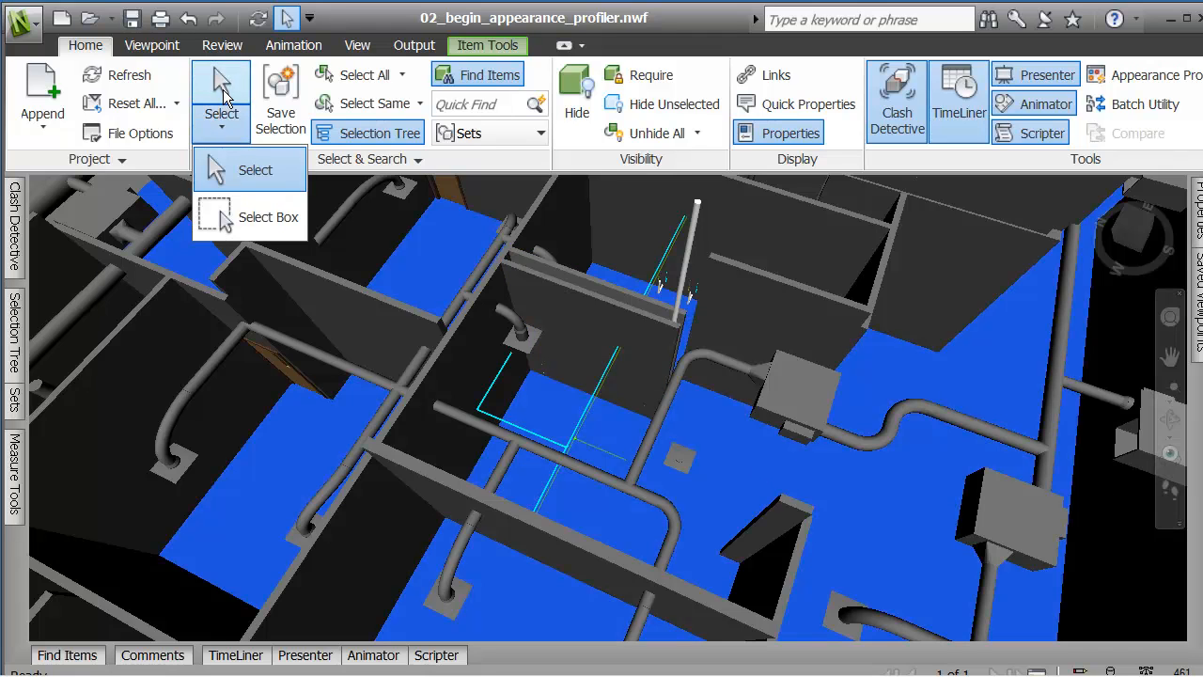
mouse_move(620, 104)
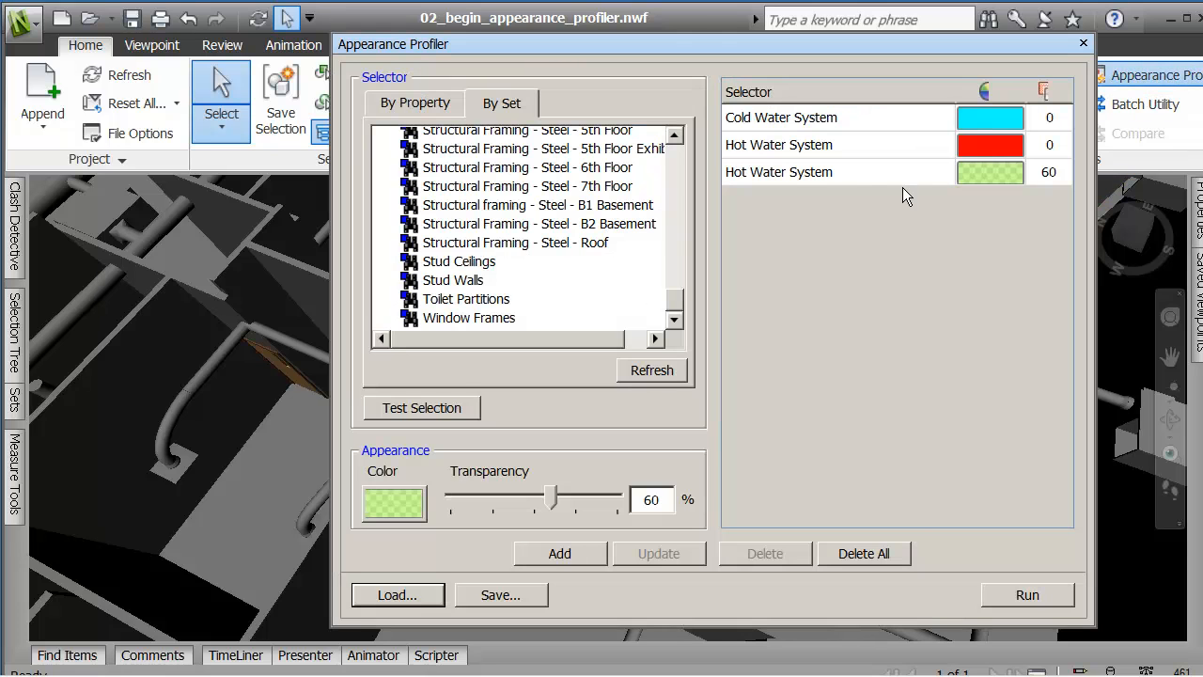
mouse_move(656, 254)
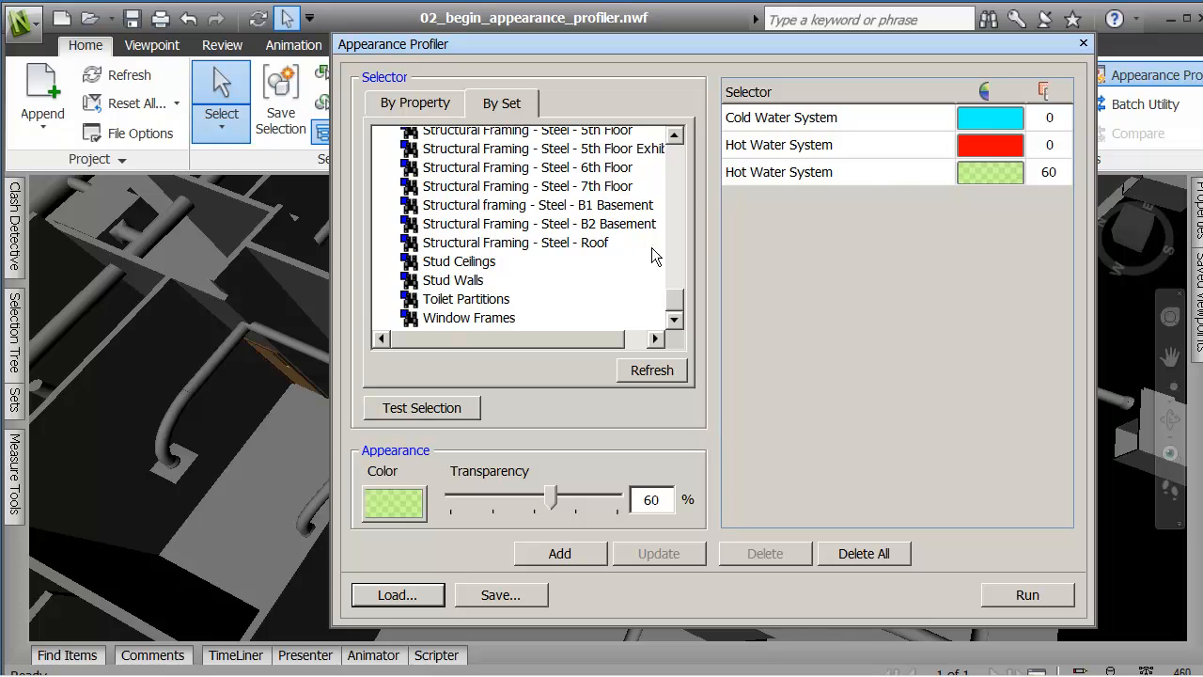
Delete the green Hot Water System rule, leaving the cyan and red water rules.
click(835, 173)
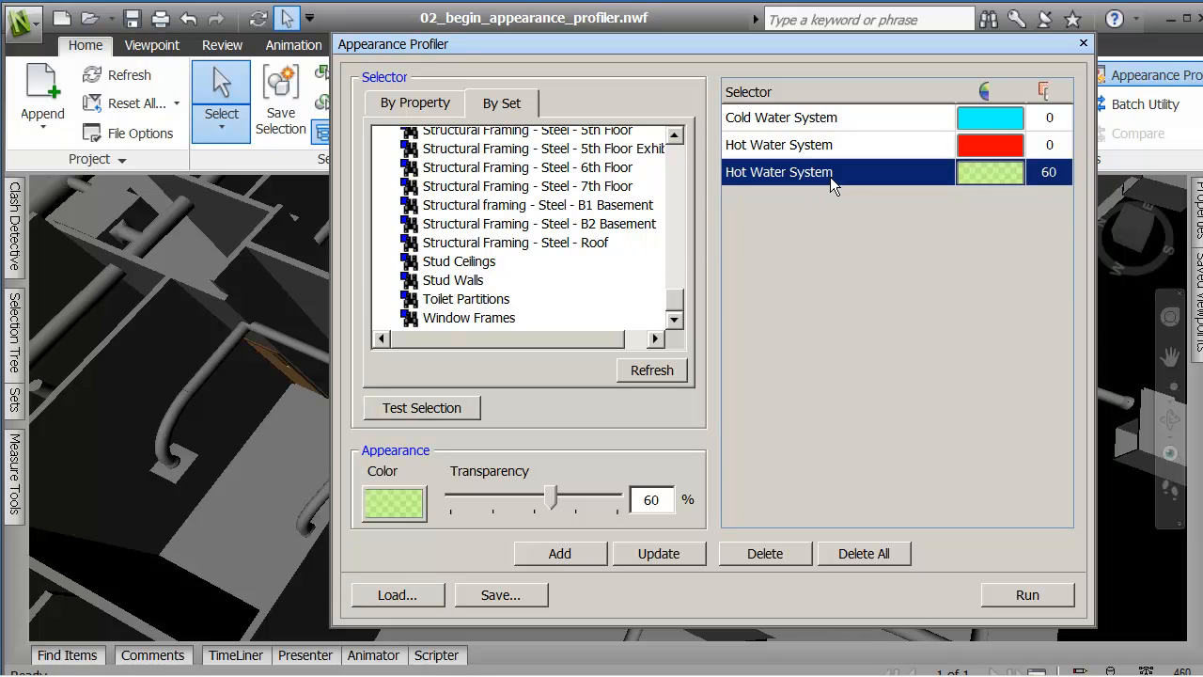
mouse_move(673, 309)
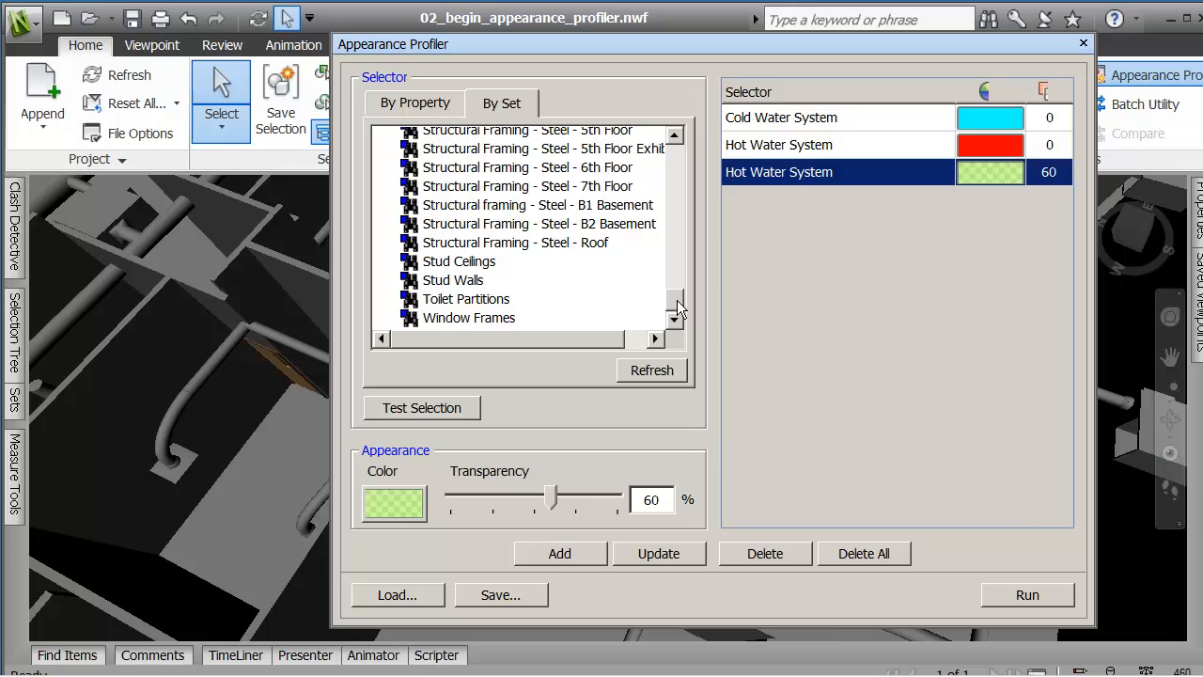
mouse_move(854, 179)
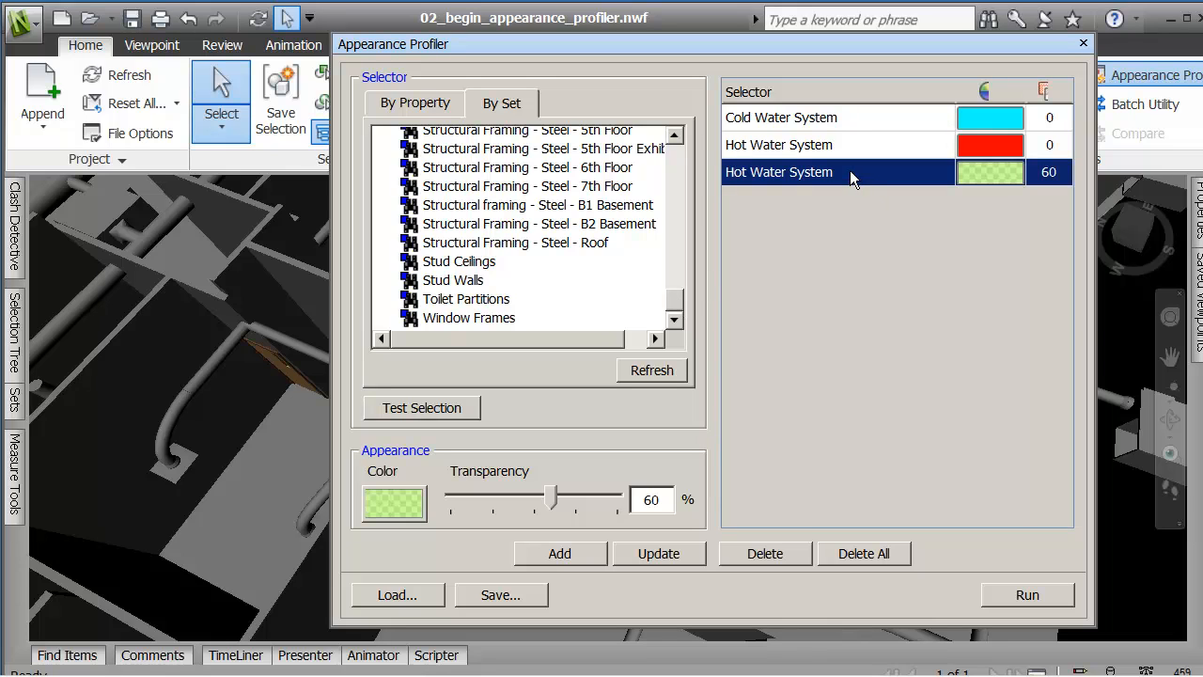
mouse_move(790, 572)
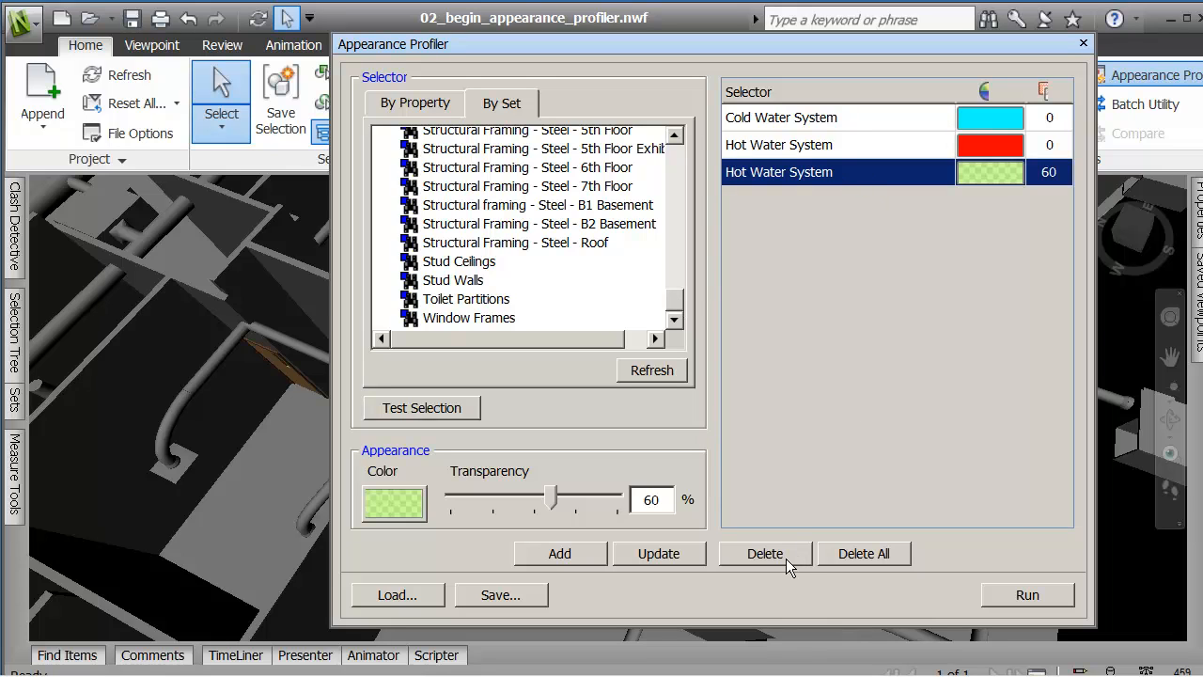
click(766, 553)
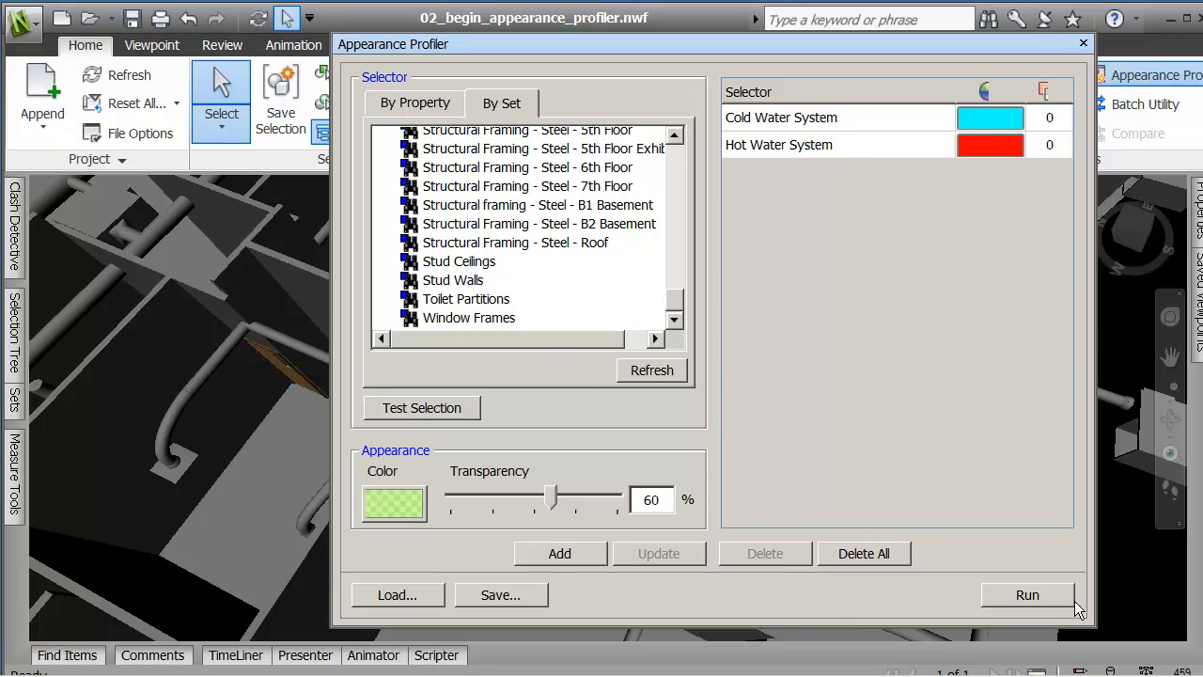
mouse_move(831, 45)
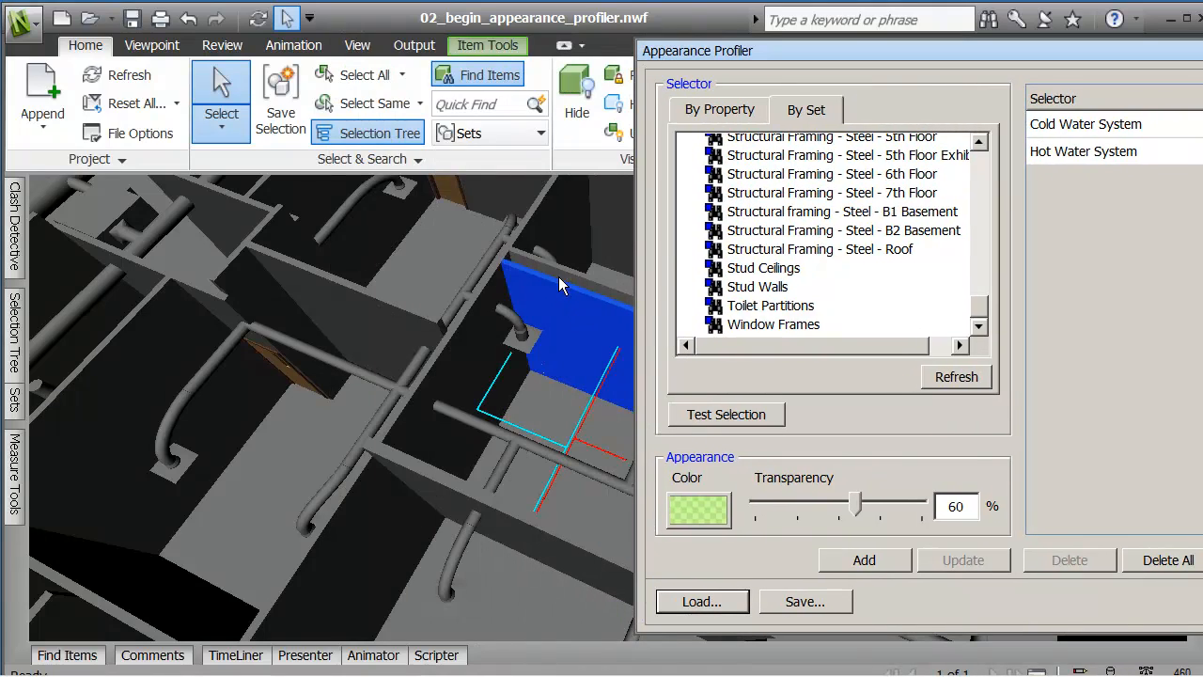
mouse_move(566, 280)
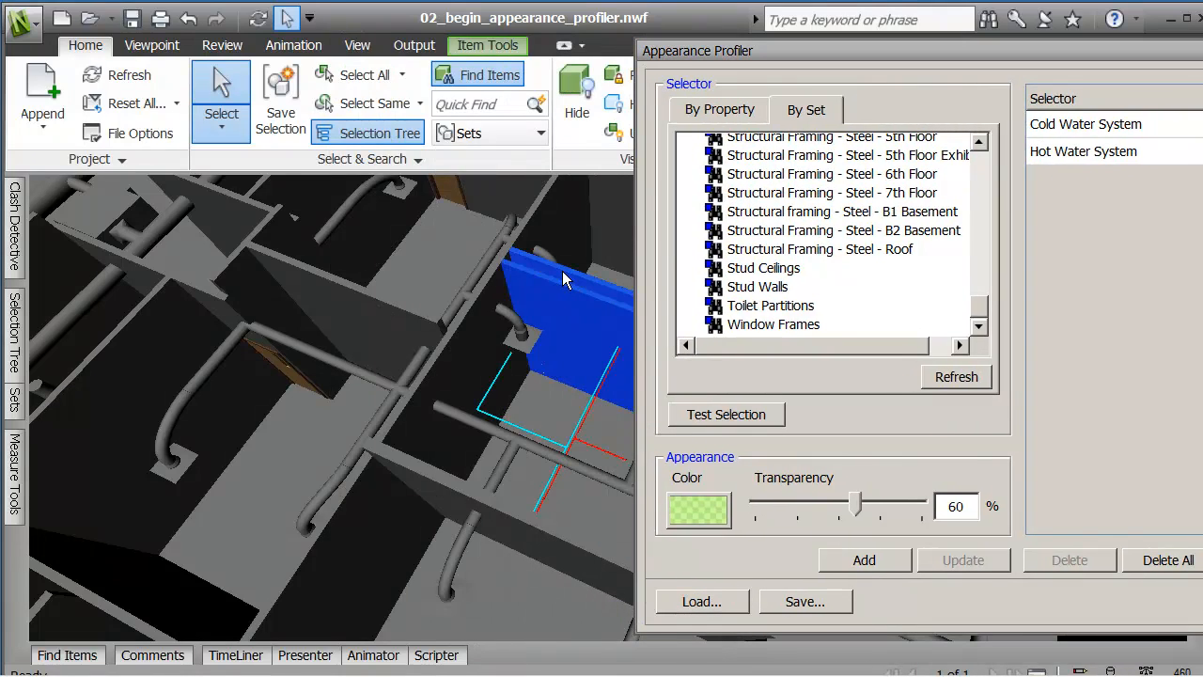
Add a rule giving the Plumbing Walls set light green at 60% transparency.
click(726, 415)
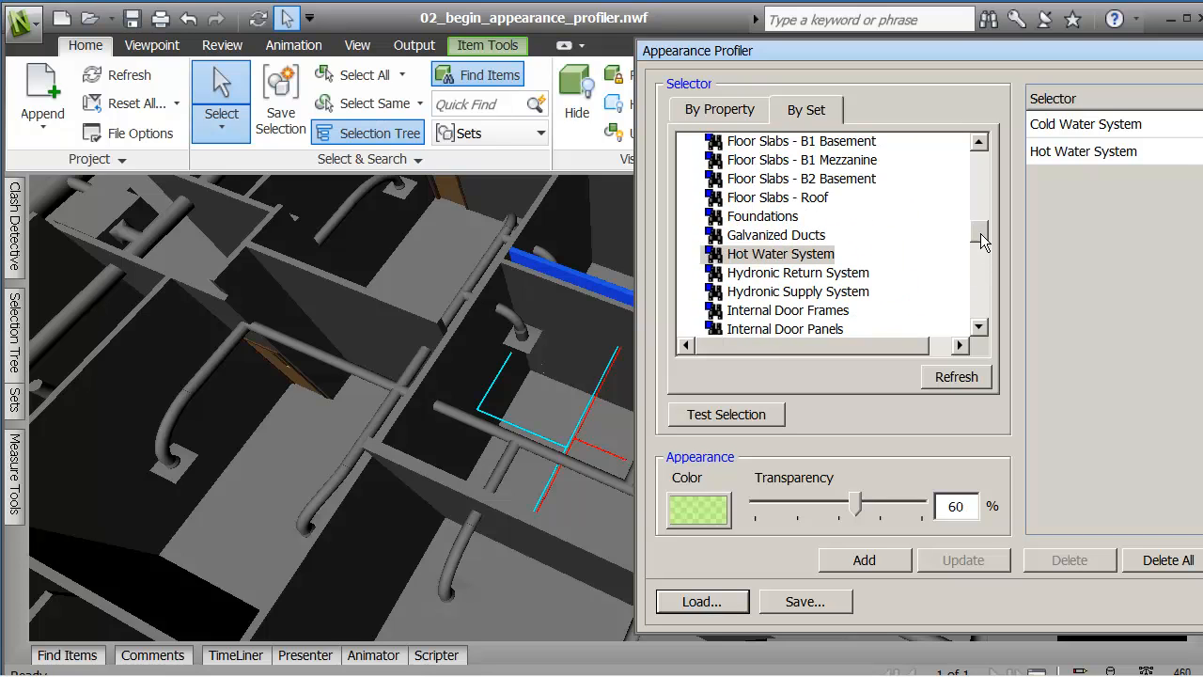
scroll(down, 3)
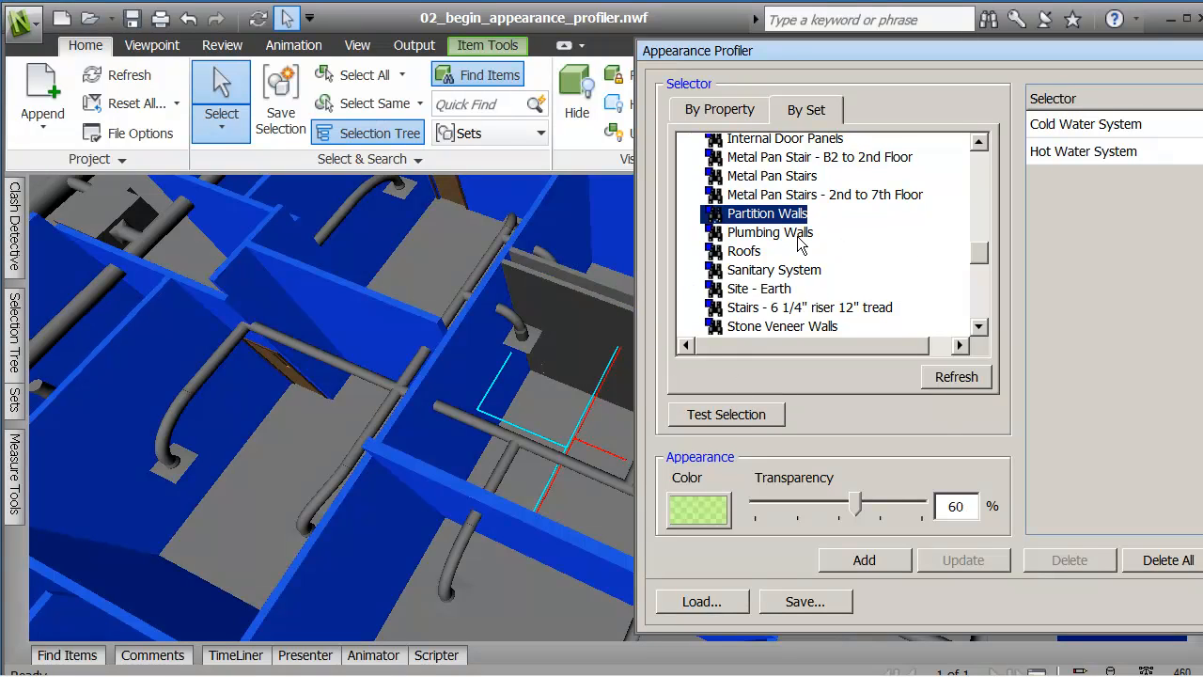
click(771, 234)
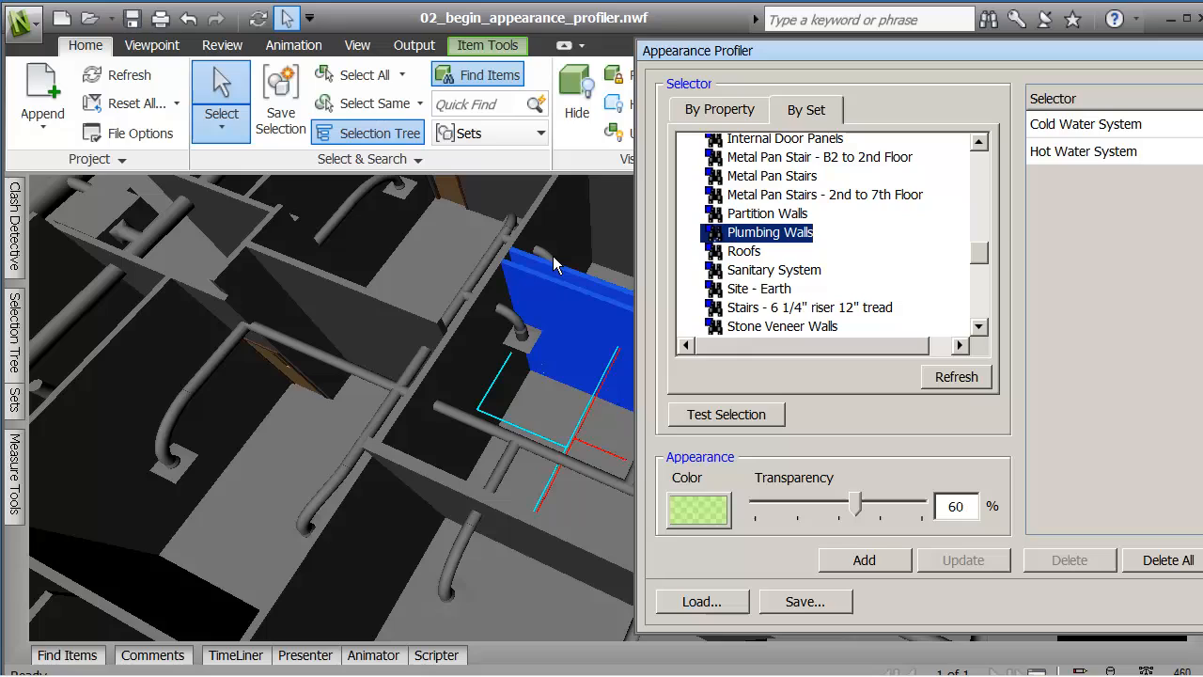
mouse_move(1042, 406)
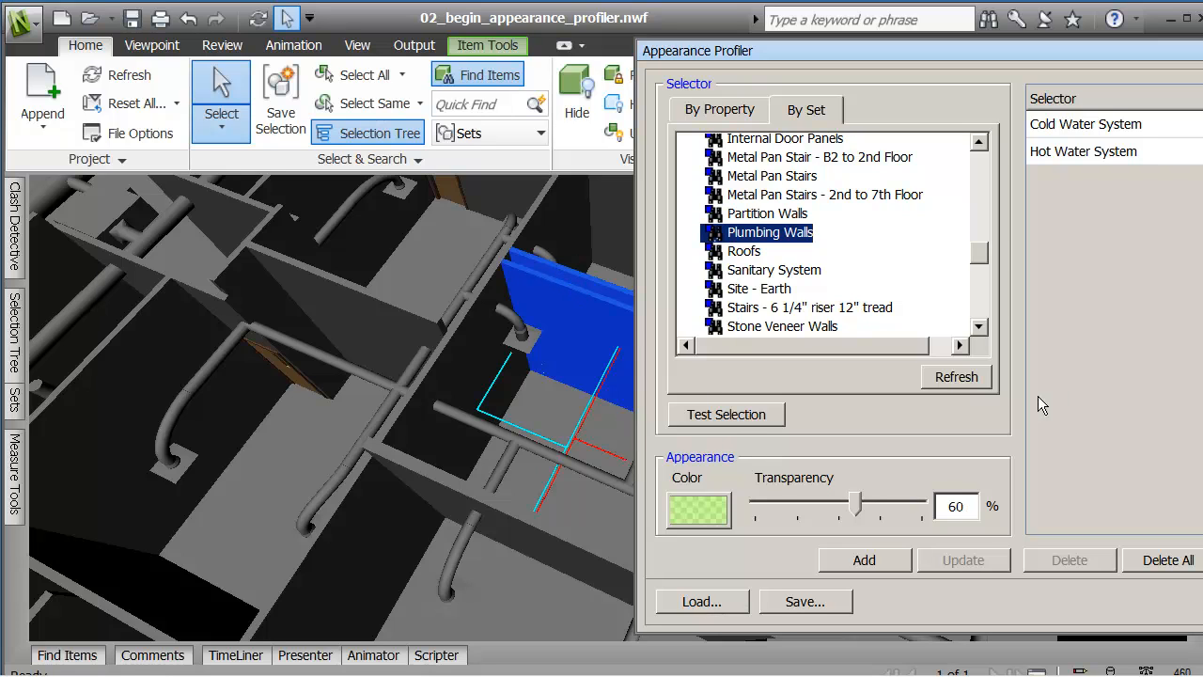
click(864, 560)
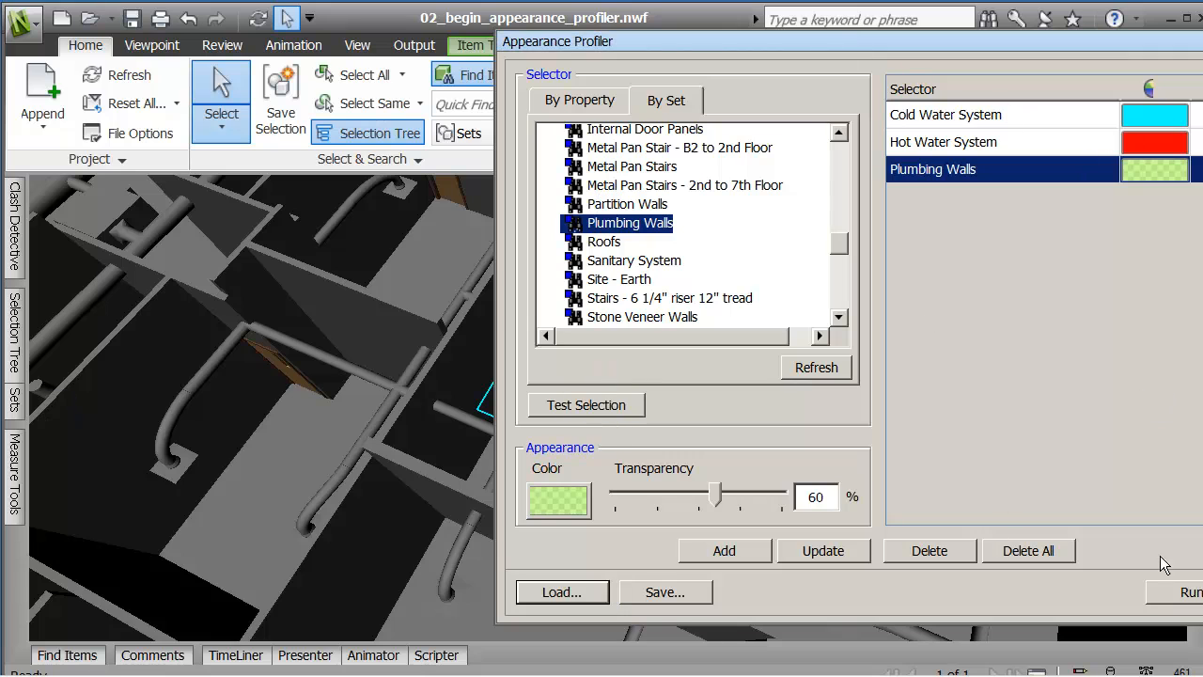
mouse_move(912, 45)
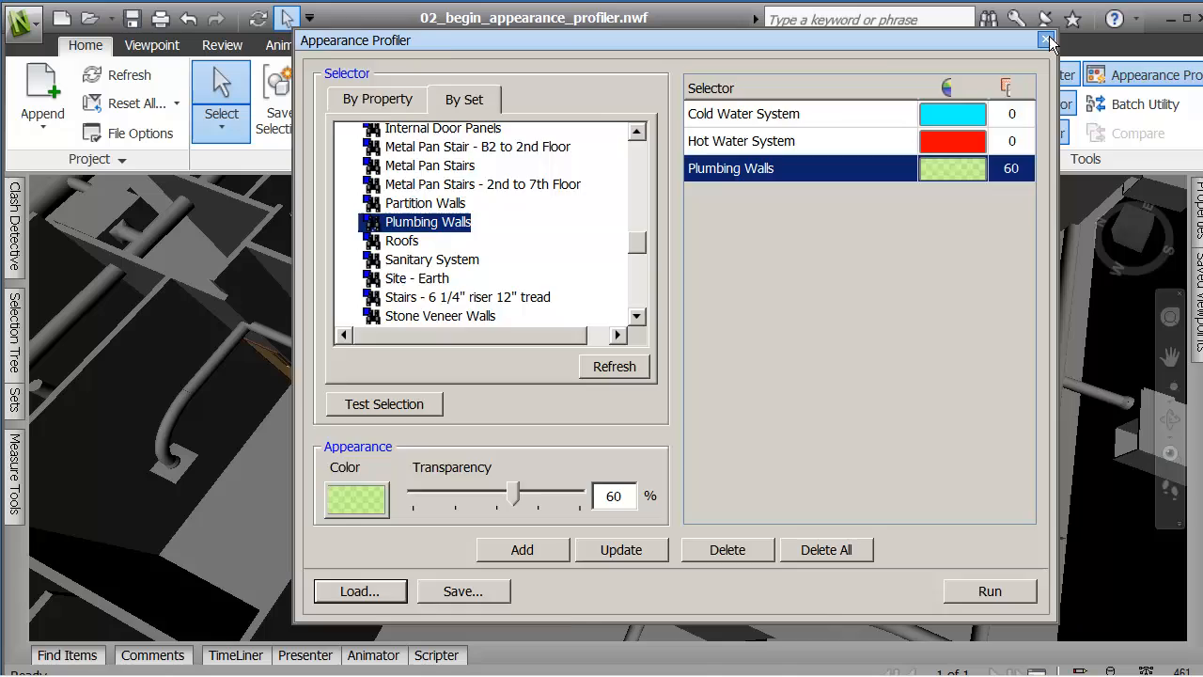
Close the profiler, clear the selection and orbit around the translucent green plumbing wall.
click(1047, 39)
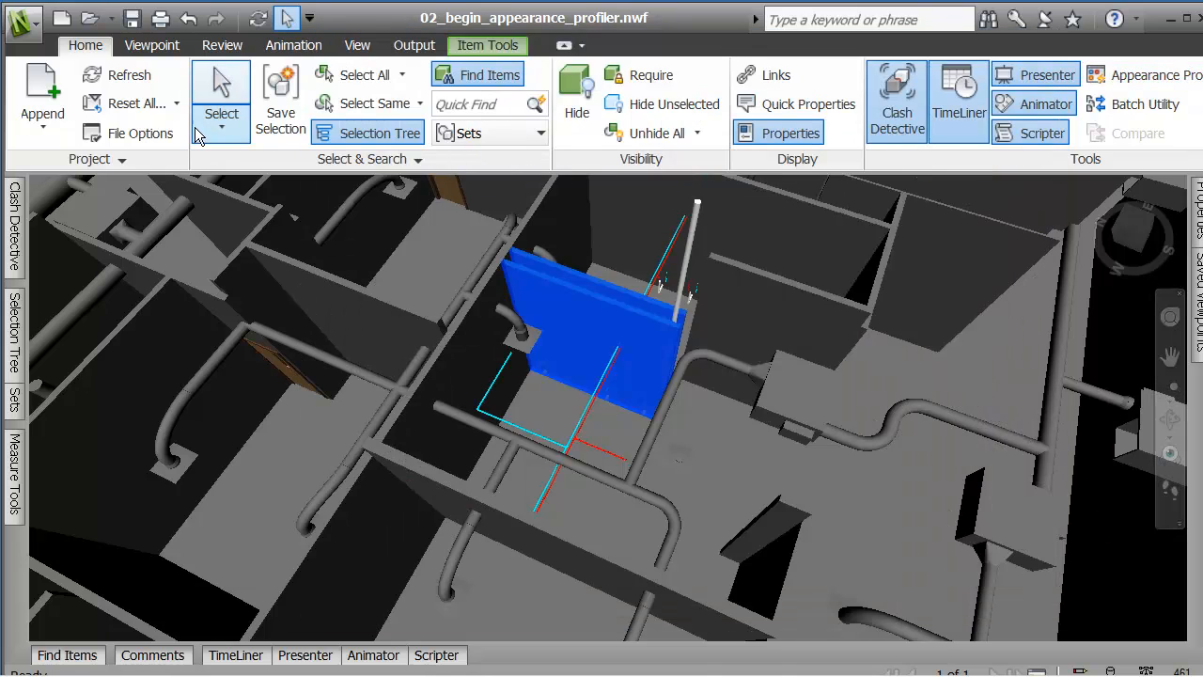
click(222, 128)
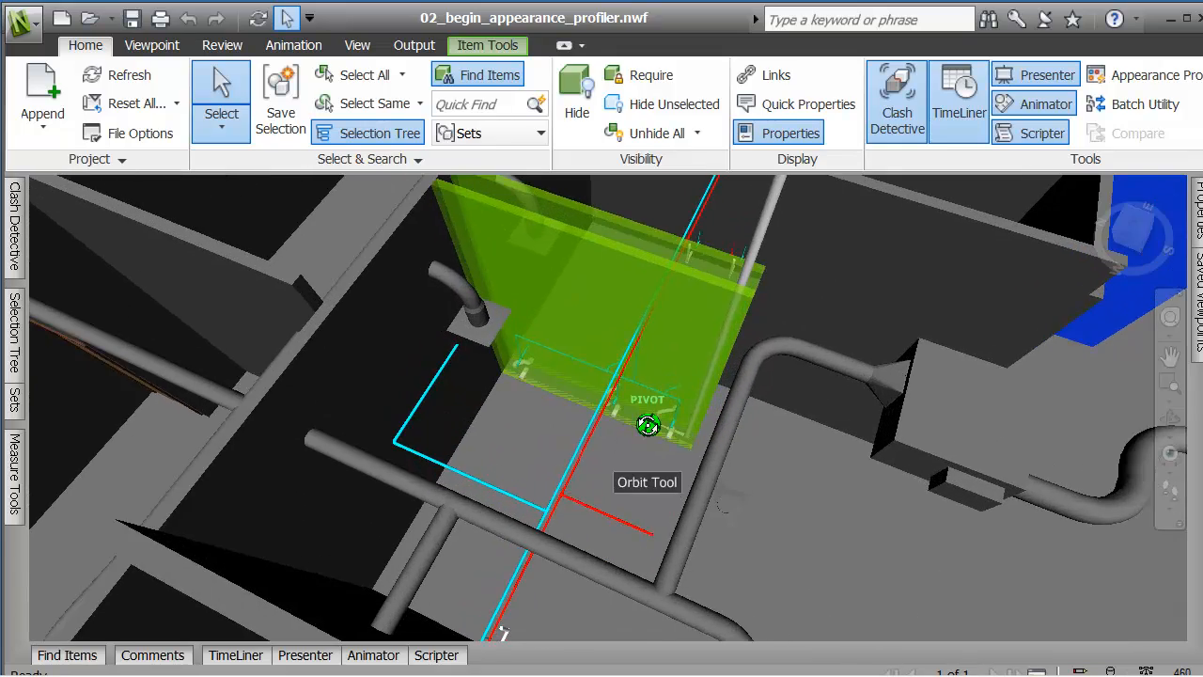
drag(646, 425, 512, 466)
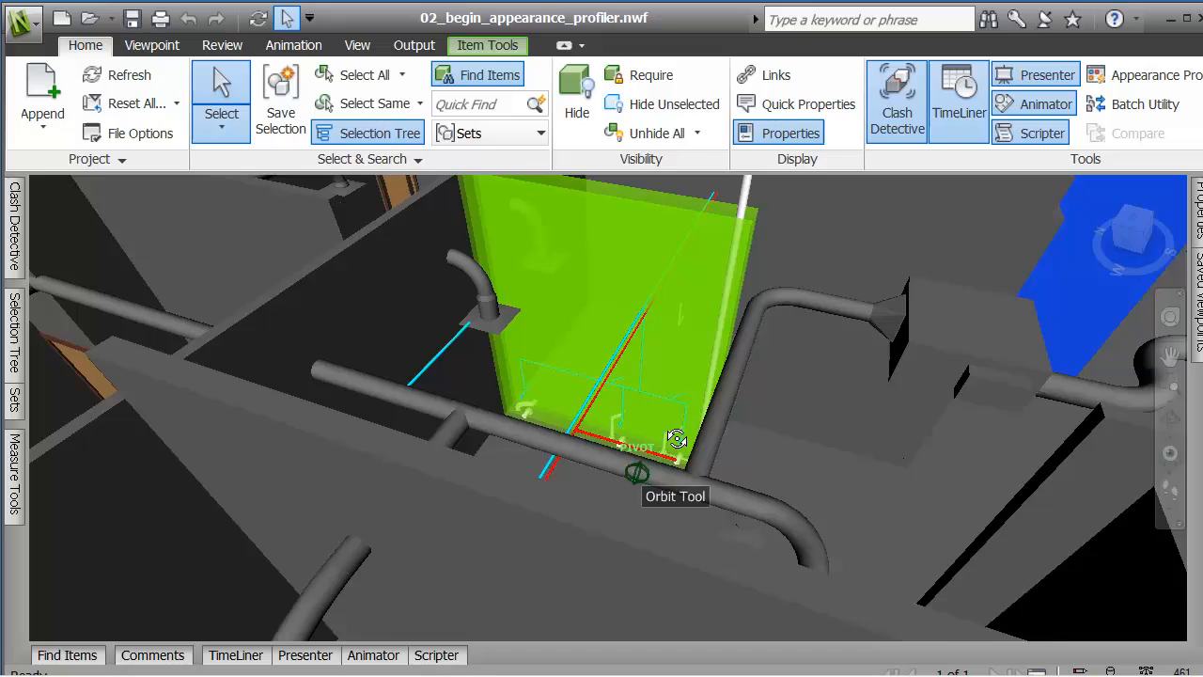
drag(677, 440, 638, 449)
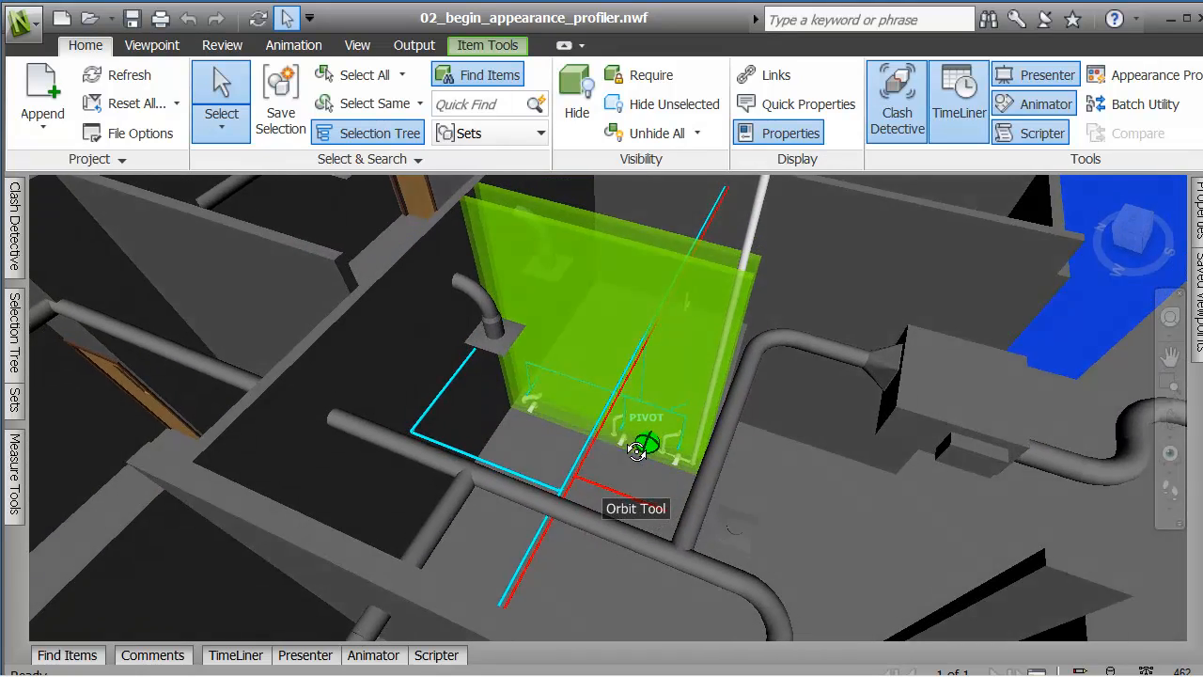
drag(637, 450, 586, 496)
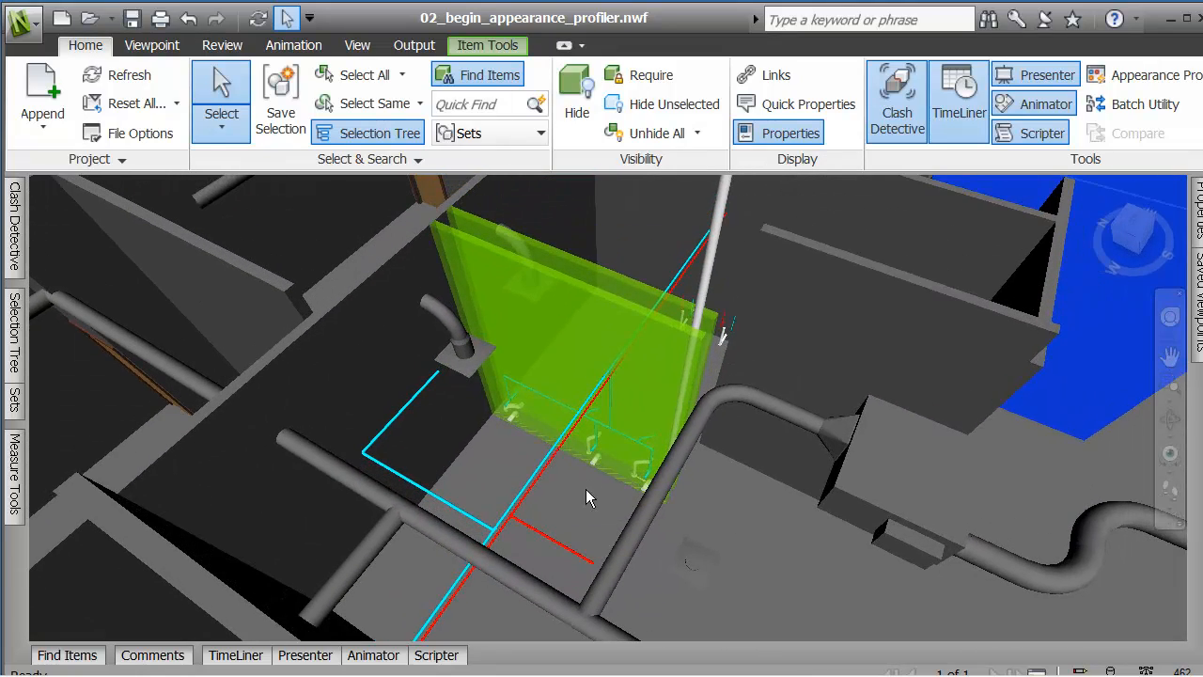
Start saving the appearance rules as a profile named 'conference center_example'.
click(1143, 73)
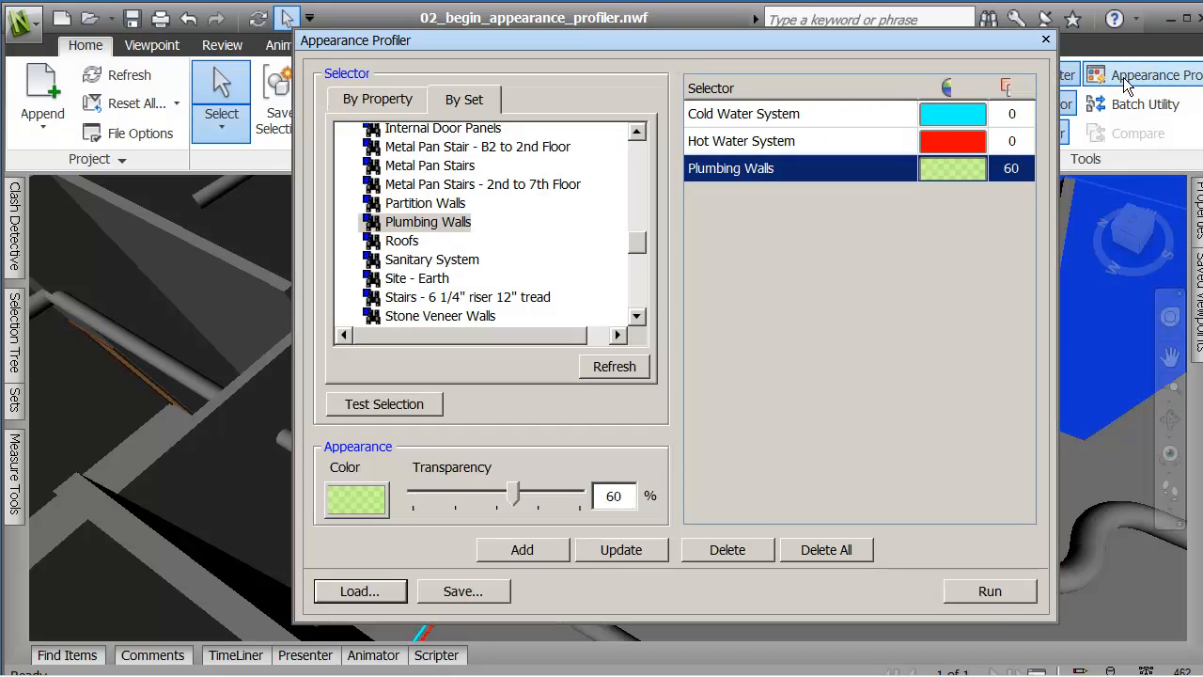
mouse_move(335, 613)
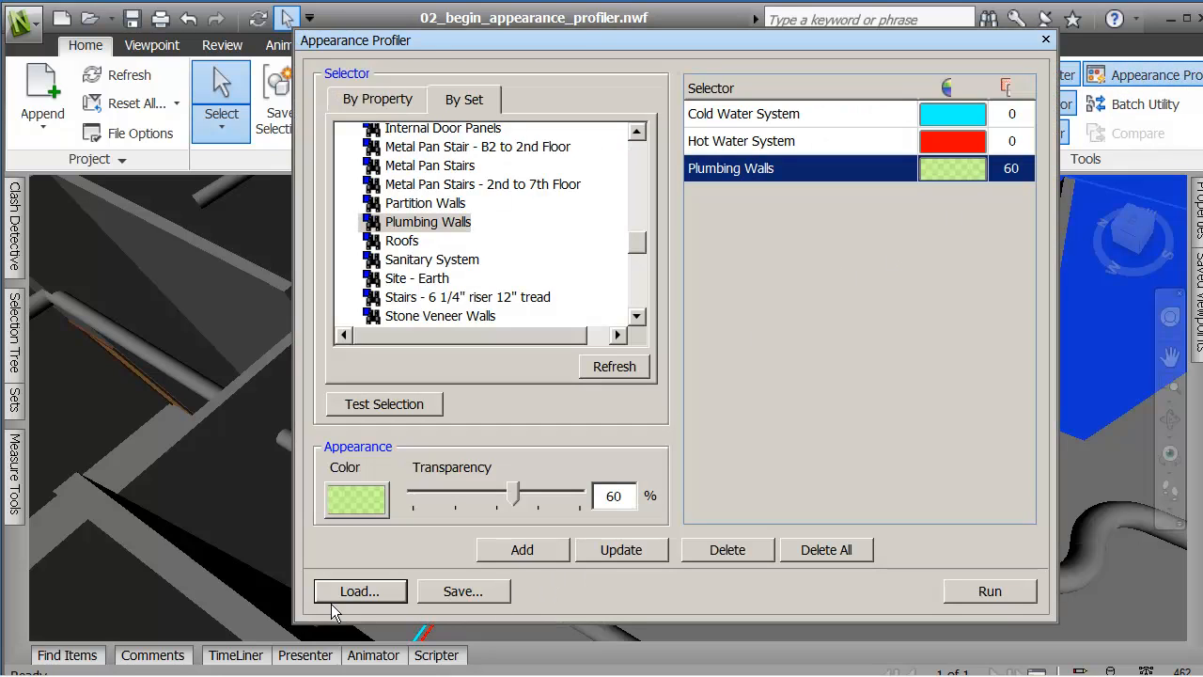
click(463, 590)
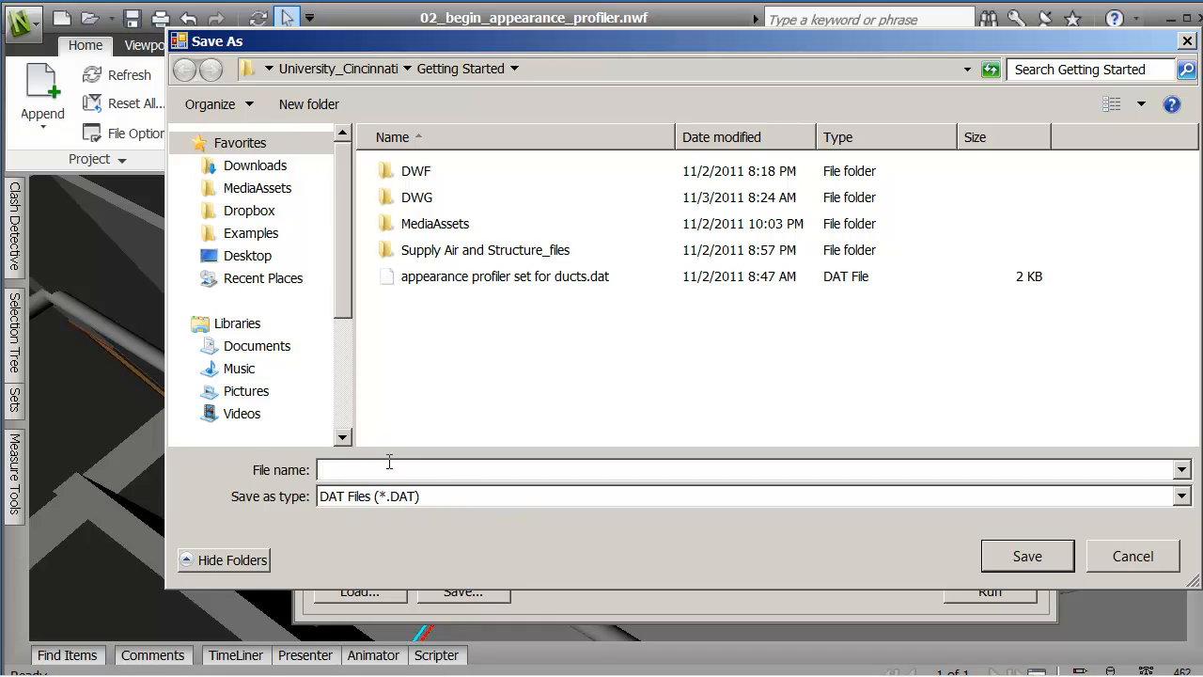
text(conference cen)
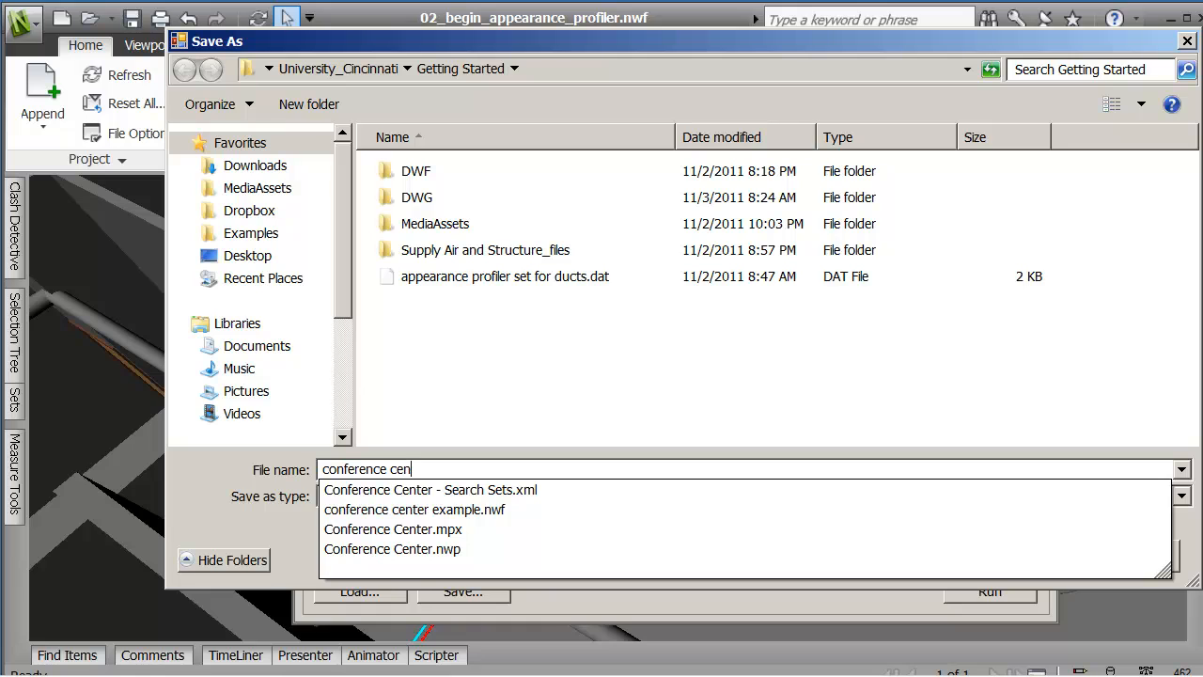
text(ter_e)
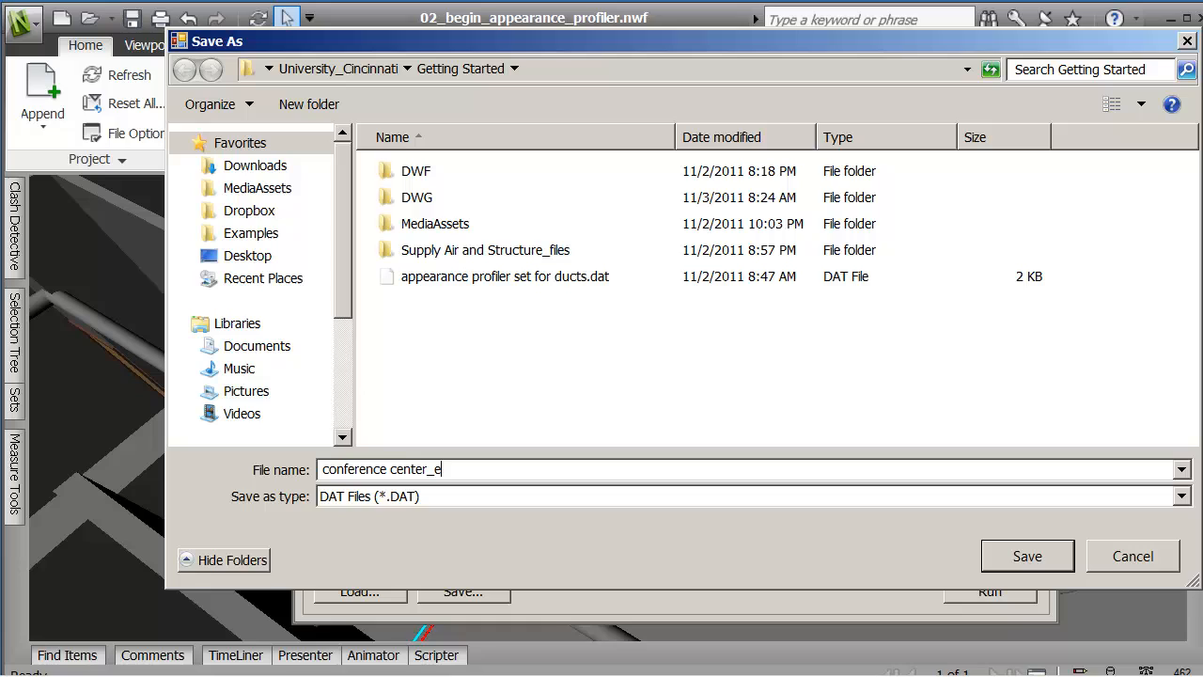
text(xample)
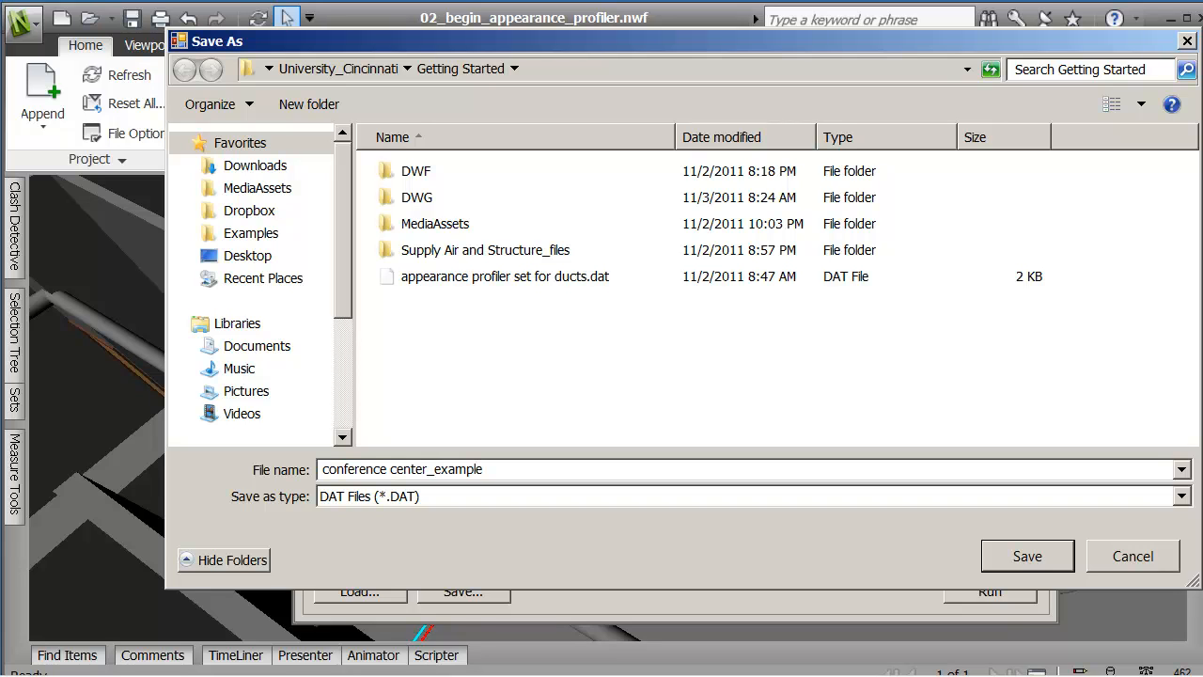
mouse_move(745, 530)
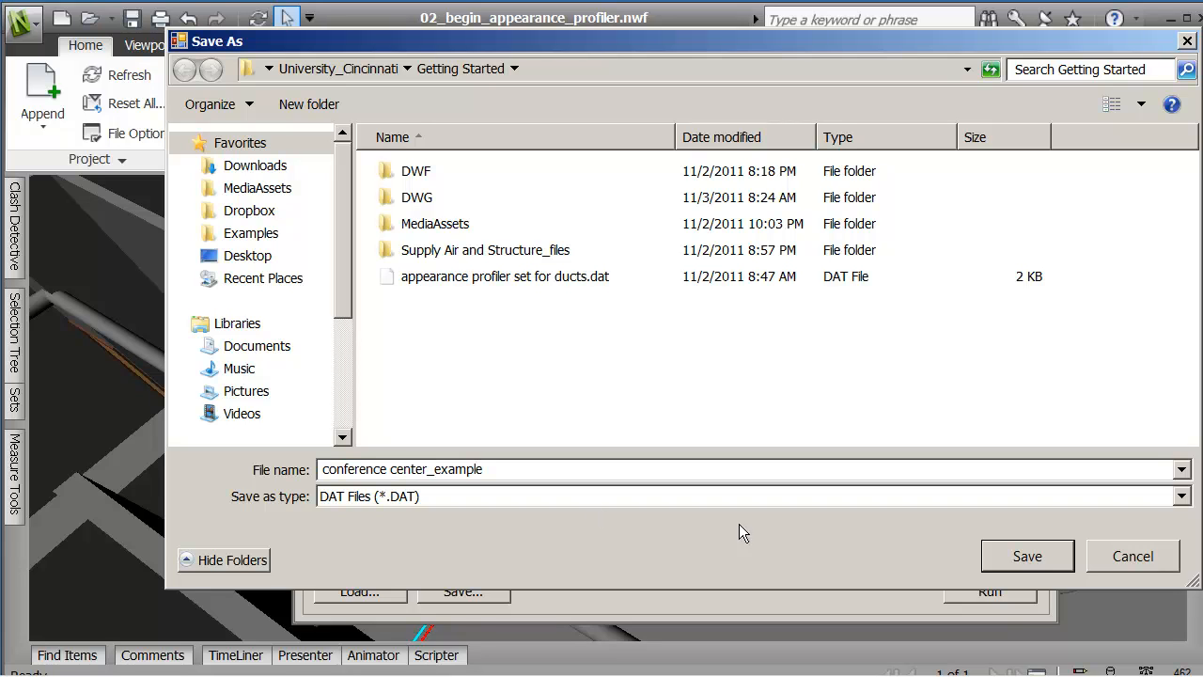
Confirm saving conference center_example.dat and close the Appearance Profiler.
click(1132, 557)
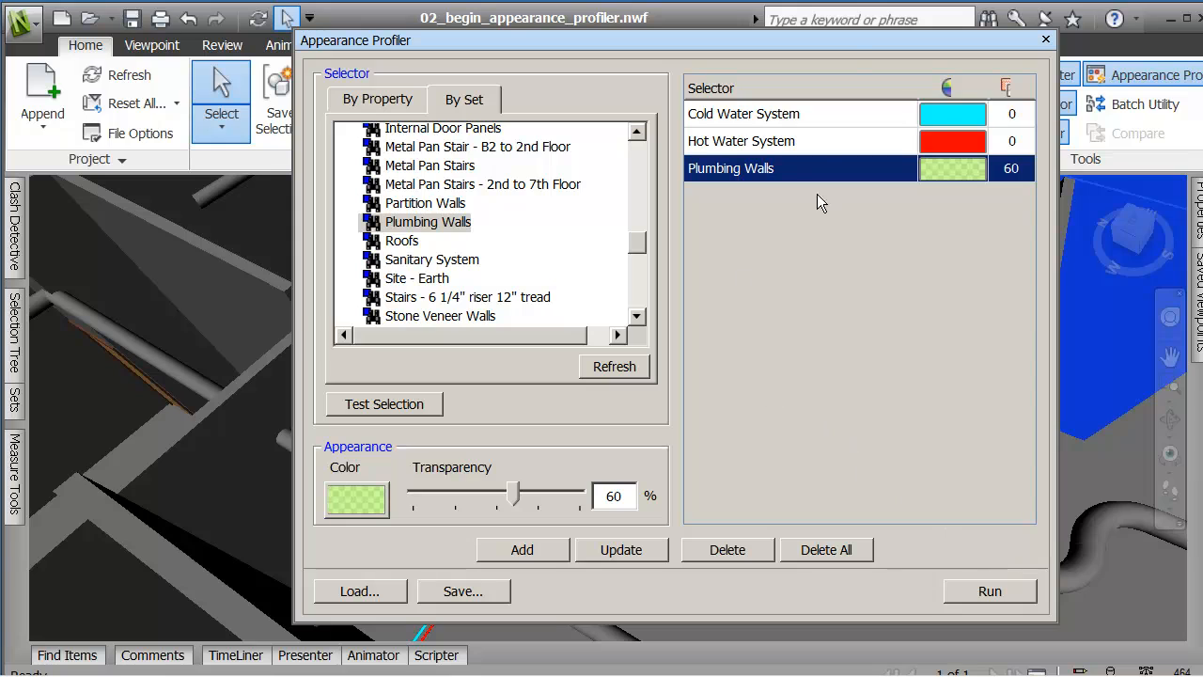
mouse_move(850, 303)
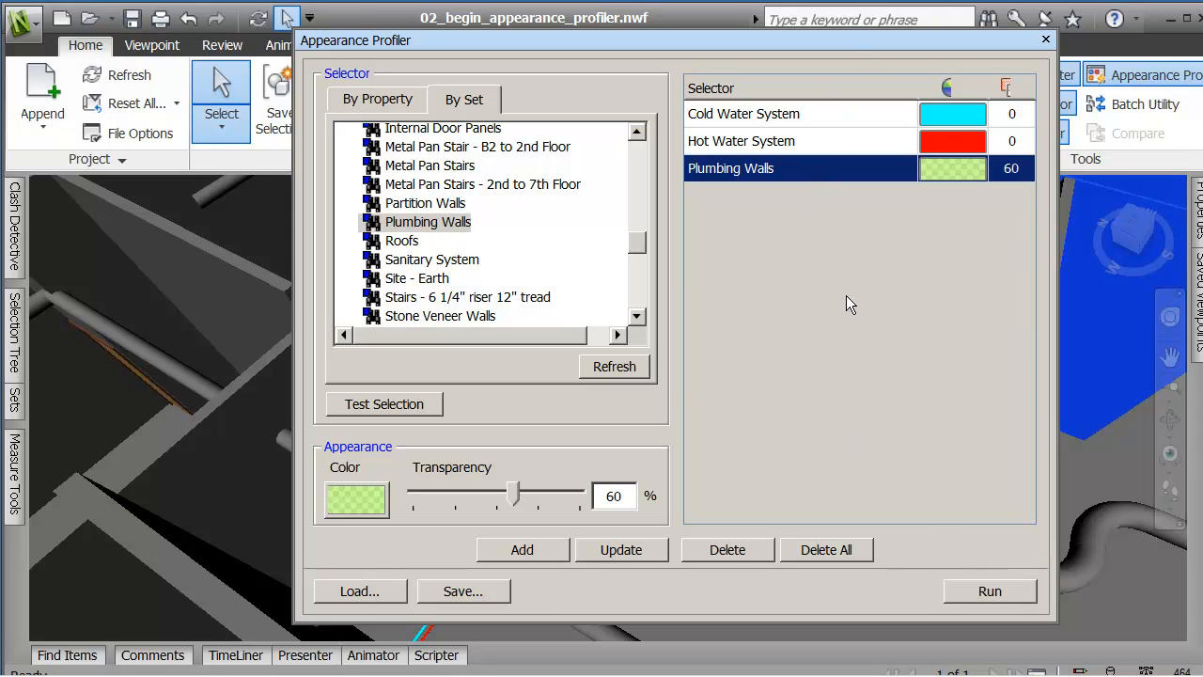
mouse_move(778, 192)
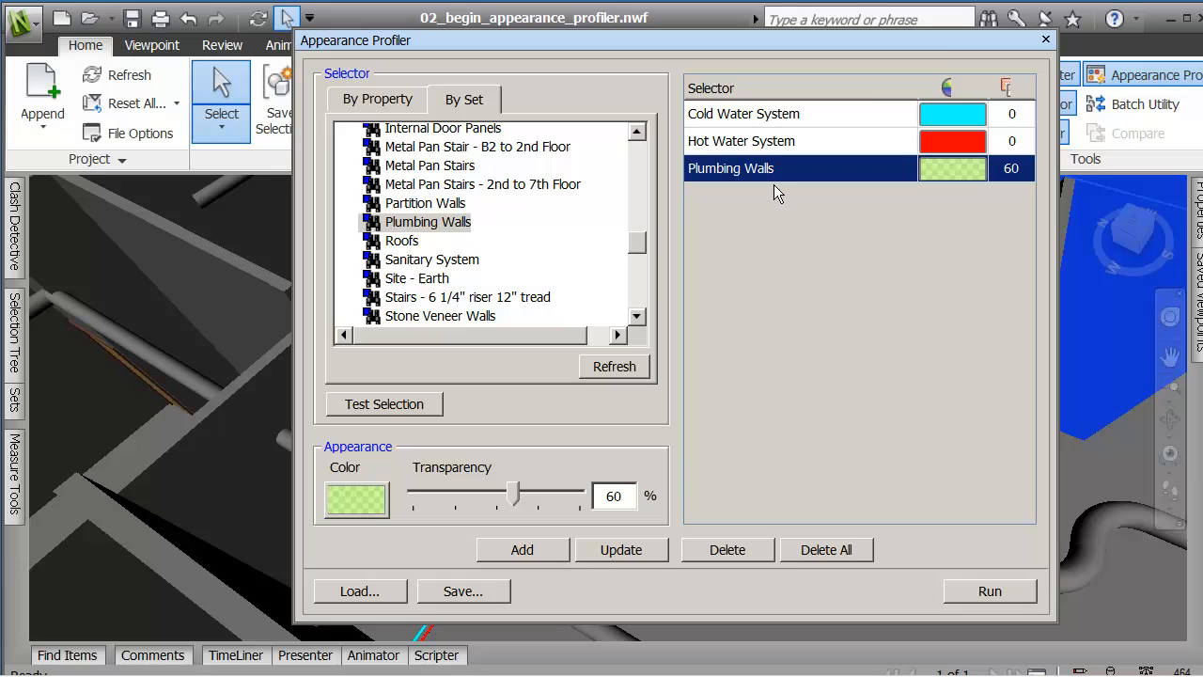
mouse_move(1008, 416)
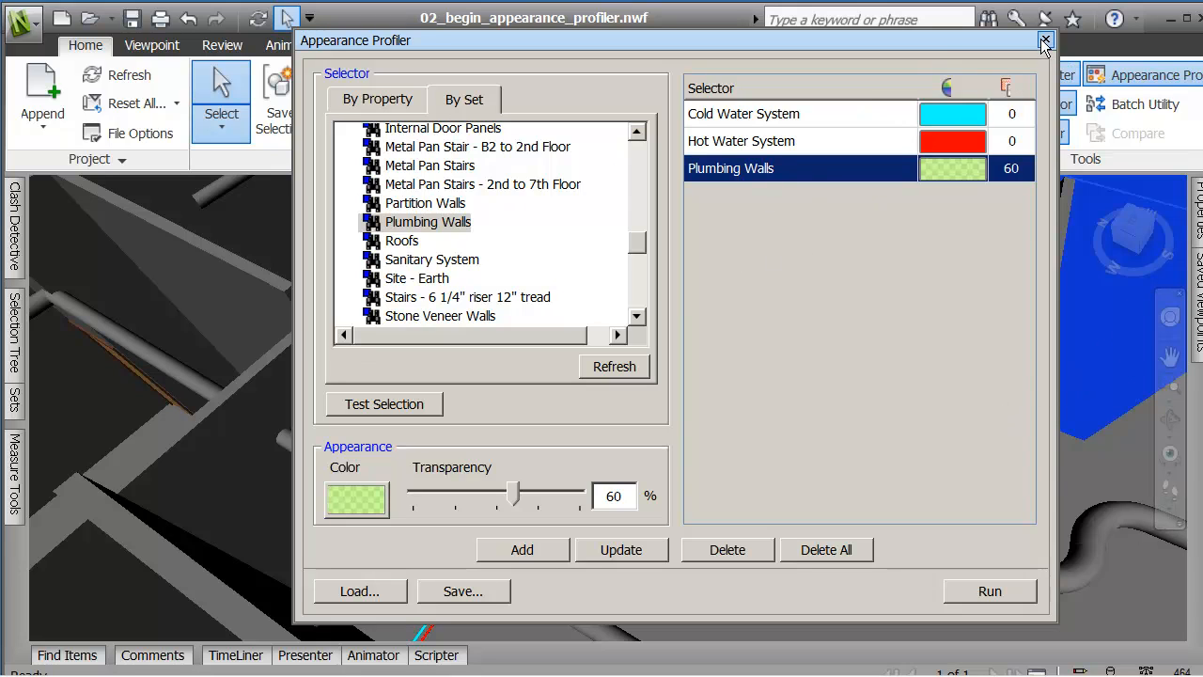
click(1046, 42)
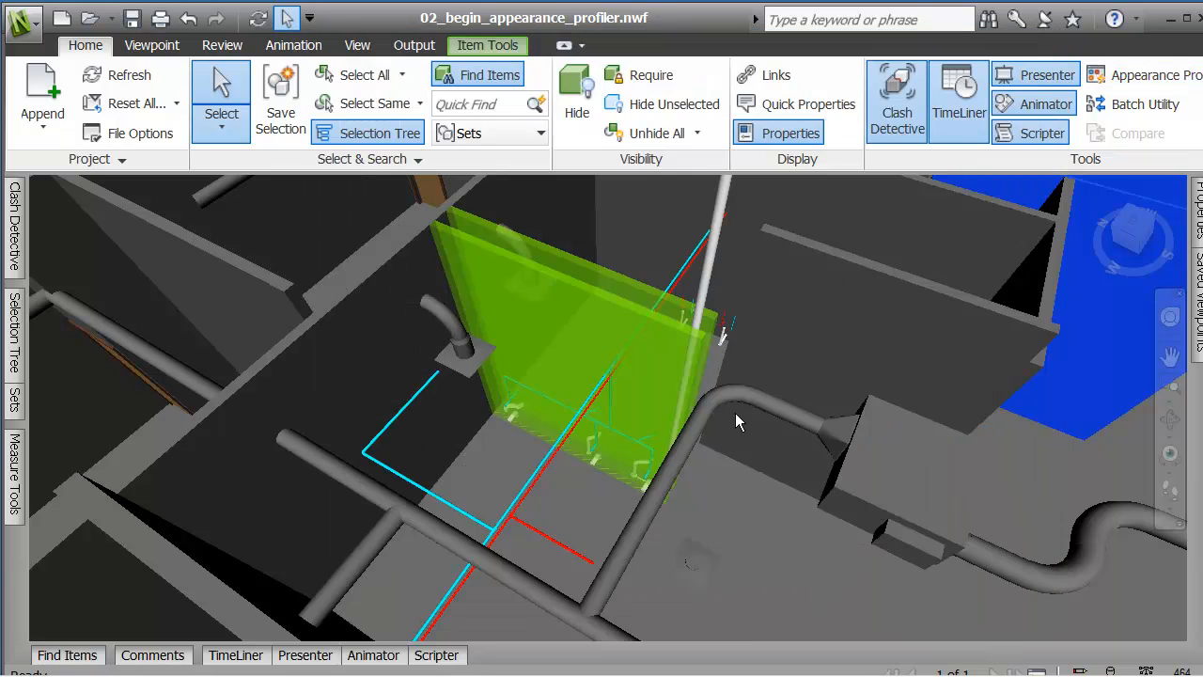